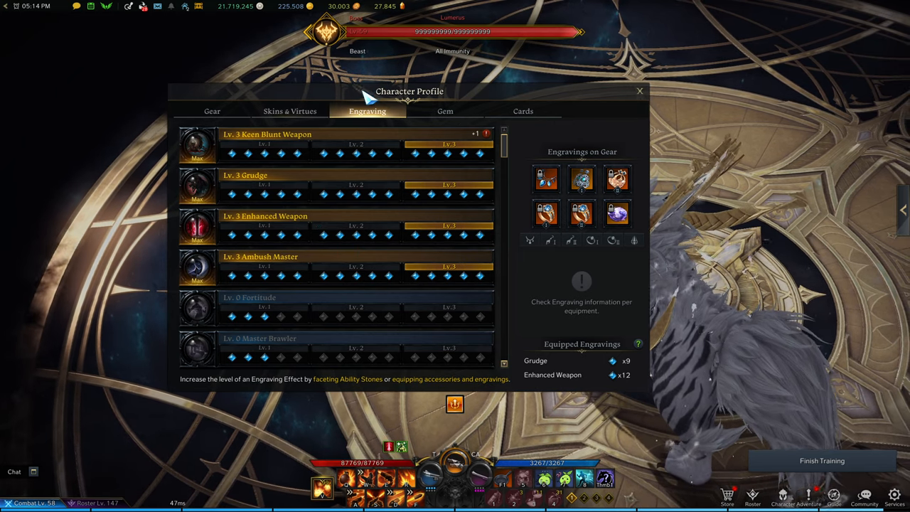
pyautogui.moveTo(324, 270)
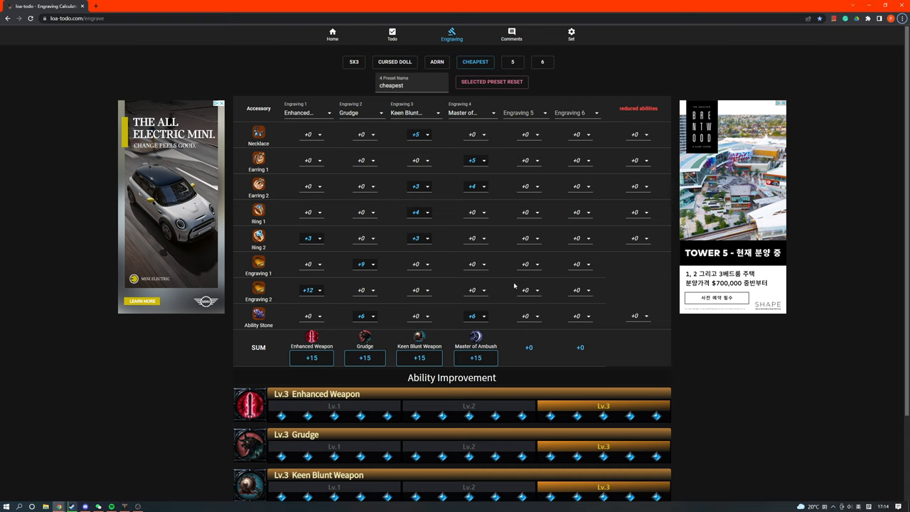
pyautogui.moveTo(510, 165)
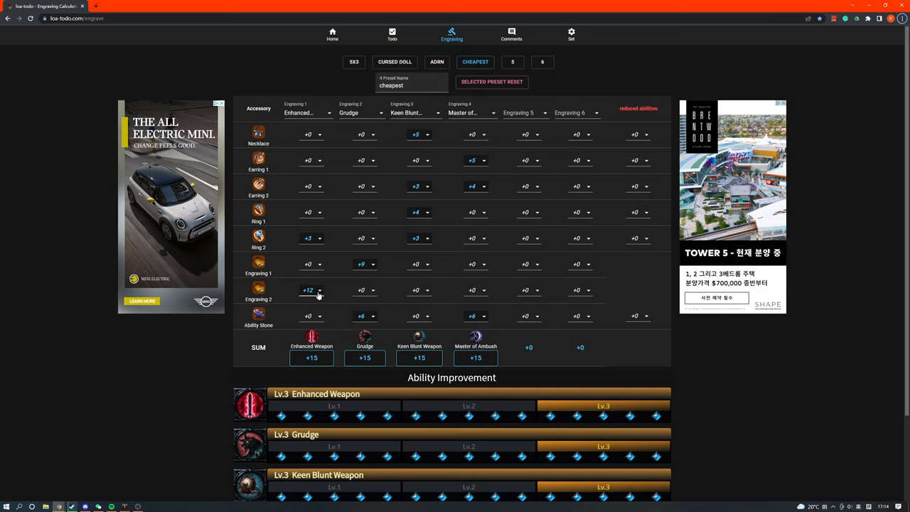
pyautogui.moveTo(375, 326)
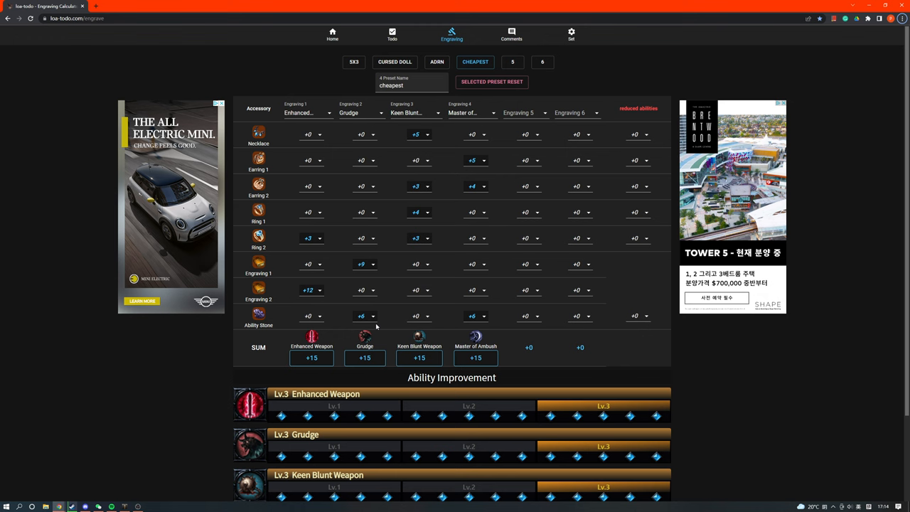
# - In the cheapest preset, choose a new Enhanced Weapon value for Engraving 2
pyautogui.scroll(-3)
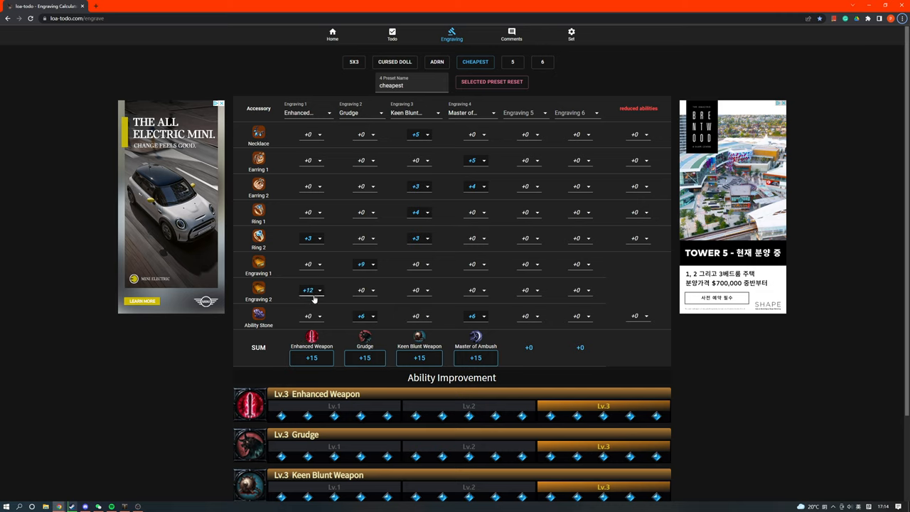
pyautogui.moveTo(457, 424)
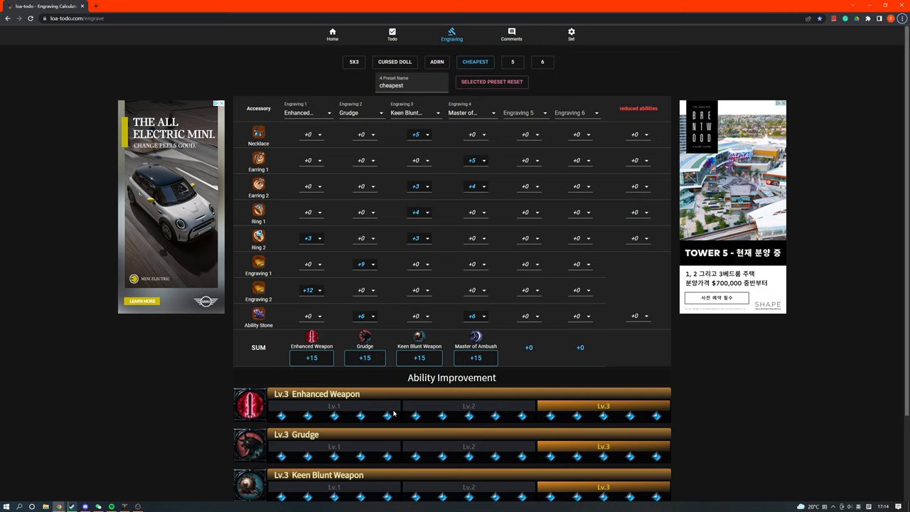
pyautogui.moveTo(404, 386)
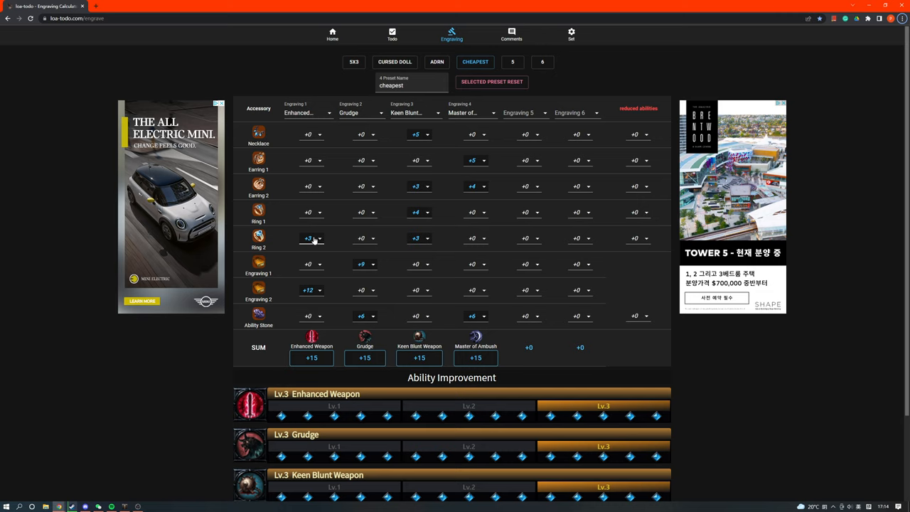
pyautogui.moveTo(313, 243)
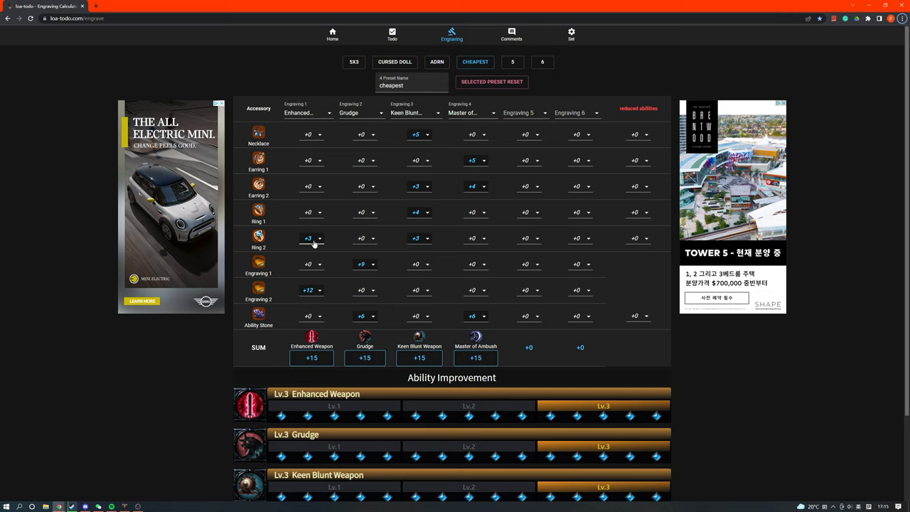
pyautogui.moveTo(509, 397)
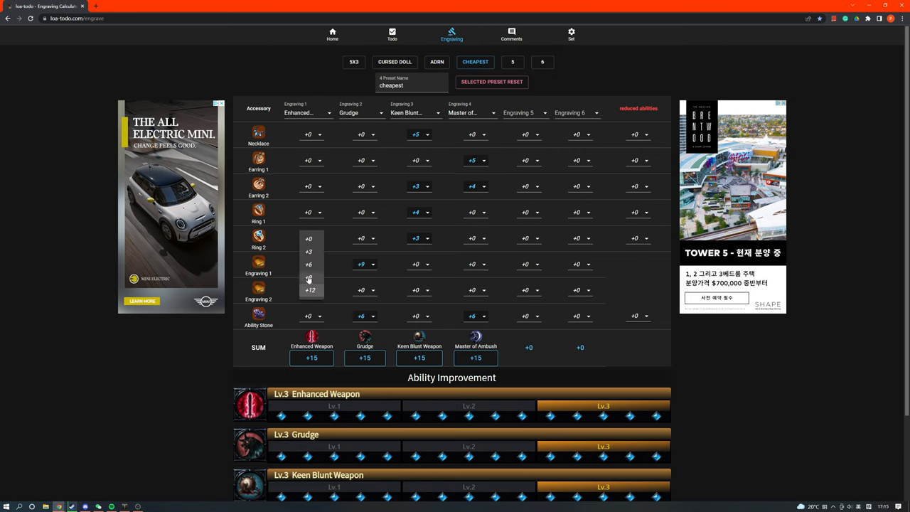
pyautogui.click(308, 264)
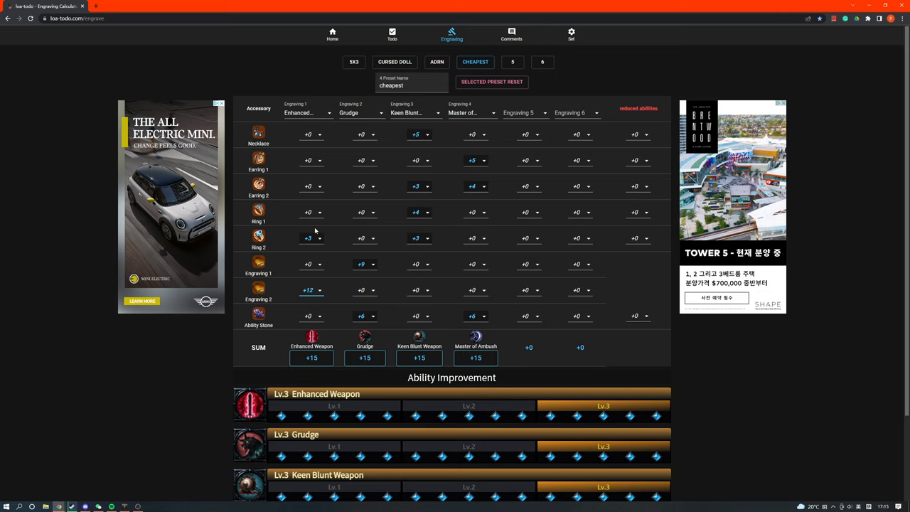
pyautogui.moveTo(304, 245)
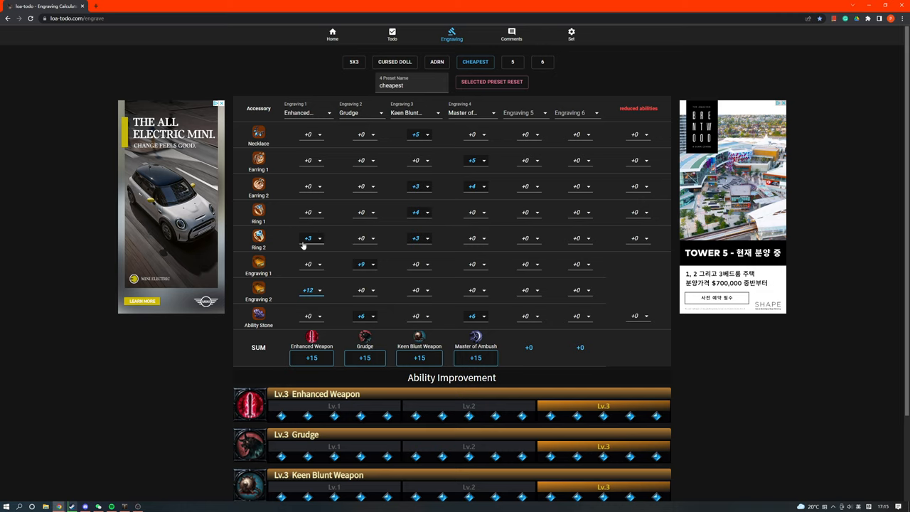
pyautogui.moveTo(330, 340)
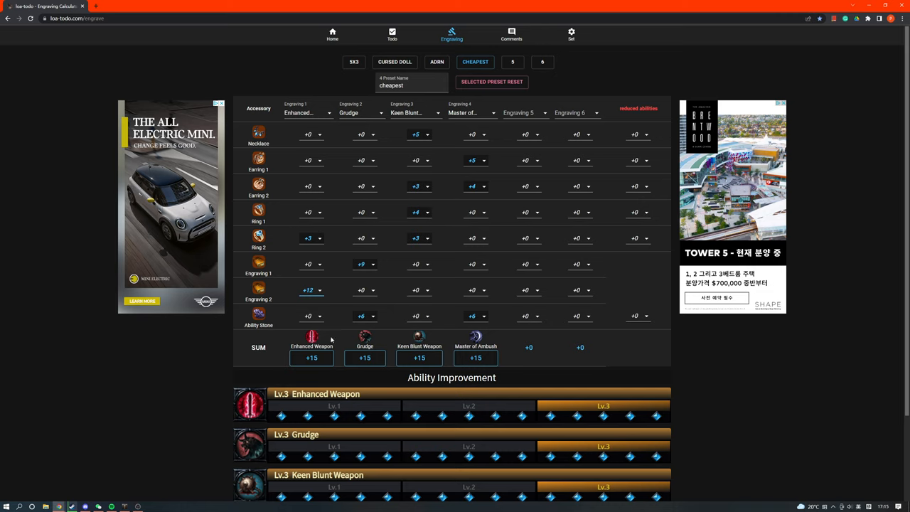
pyautogui.moveTo(268, 221)
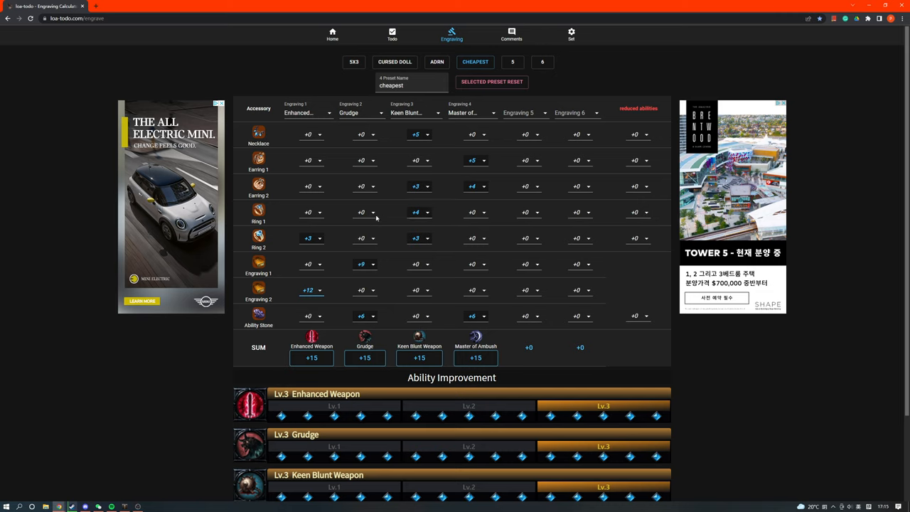
pyautogui.moveTo(648, 215)
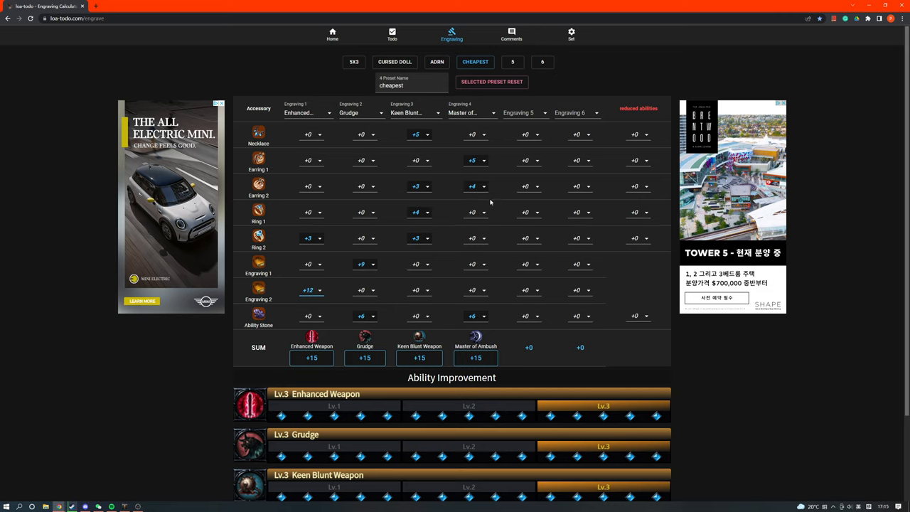
pyautogui.moveTo(506, 182)
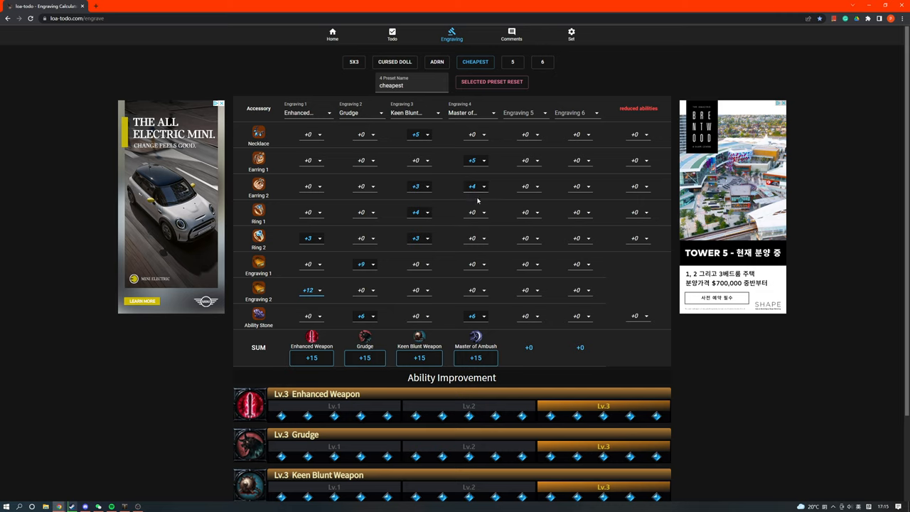
pyautogui.moveTo(445, 207)
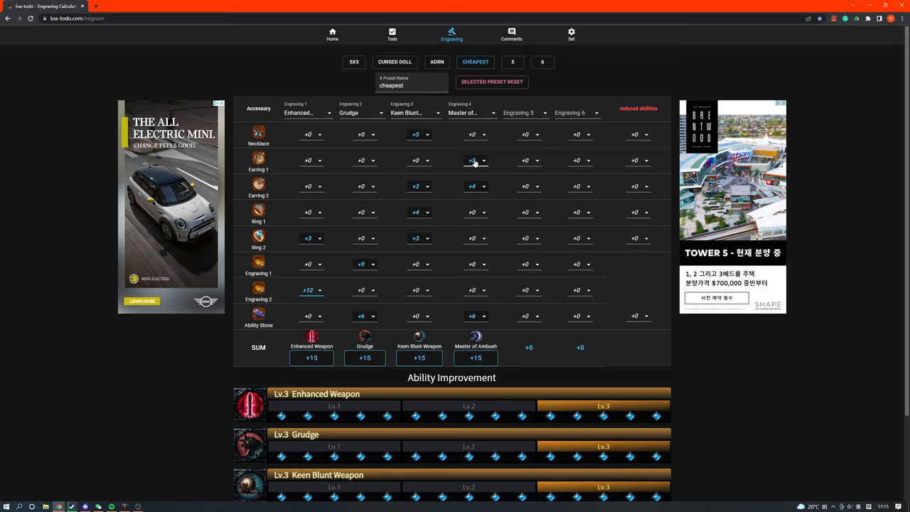
pyautogui.moveTo(475, 170)
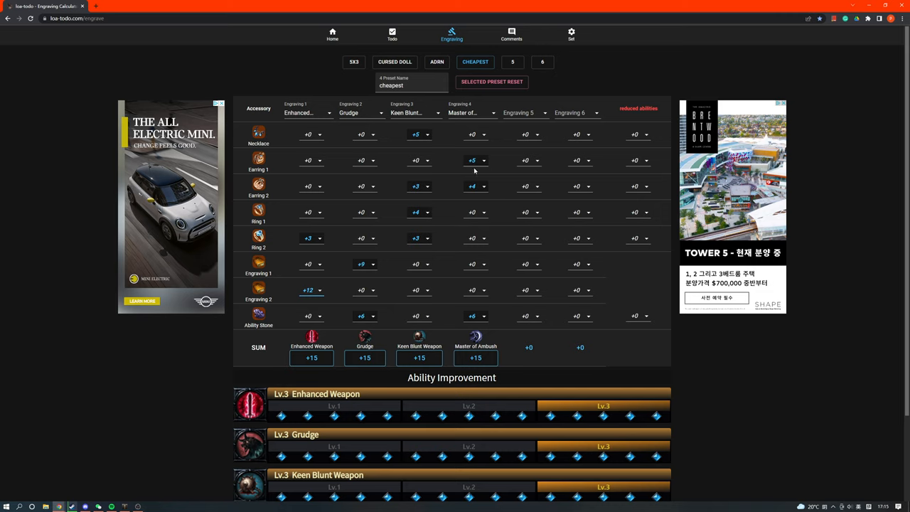
pyautogui.moveTo(392, 149)
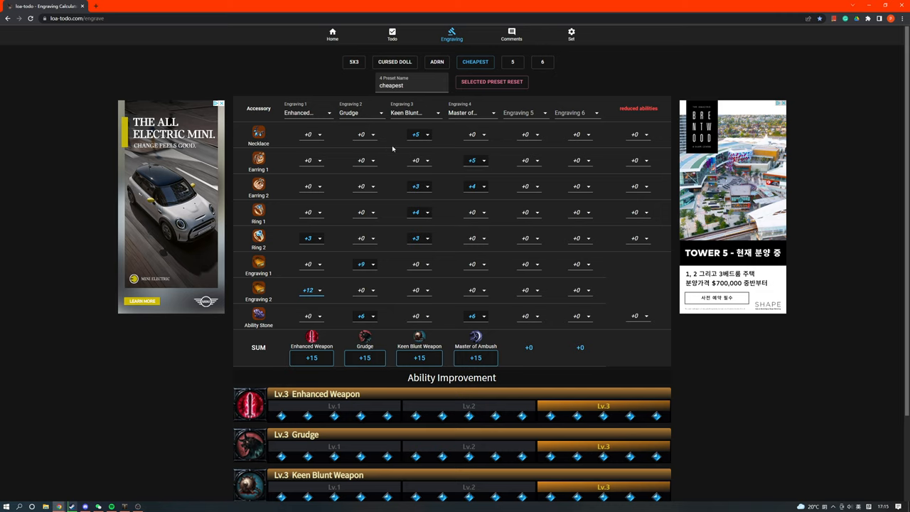
pyautogui.moveTo(273, 154)
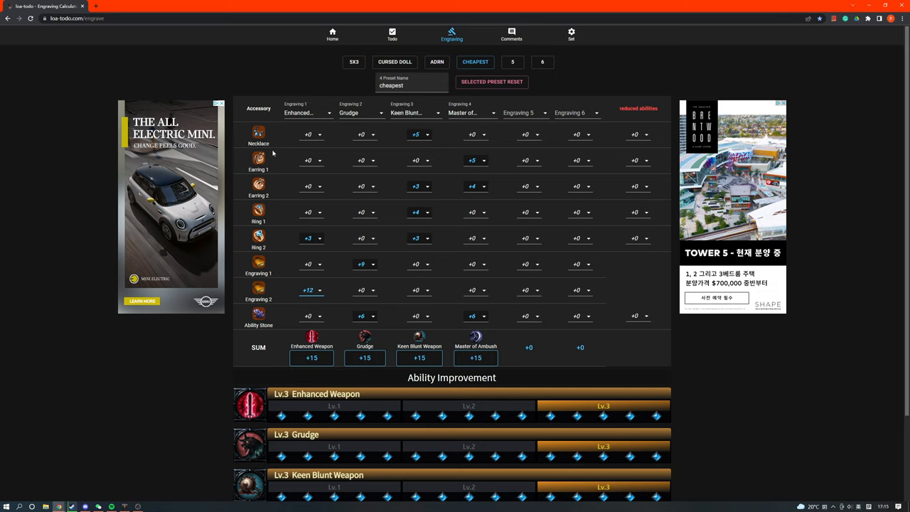
pyautogui.moveTo(258, 143)
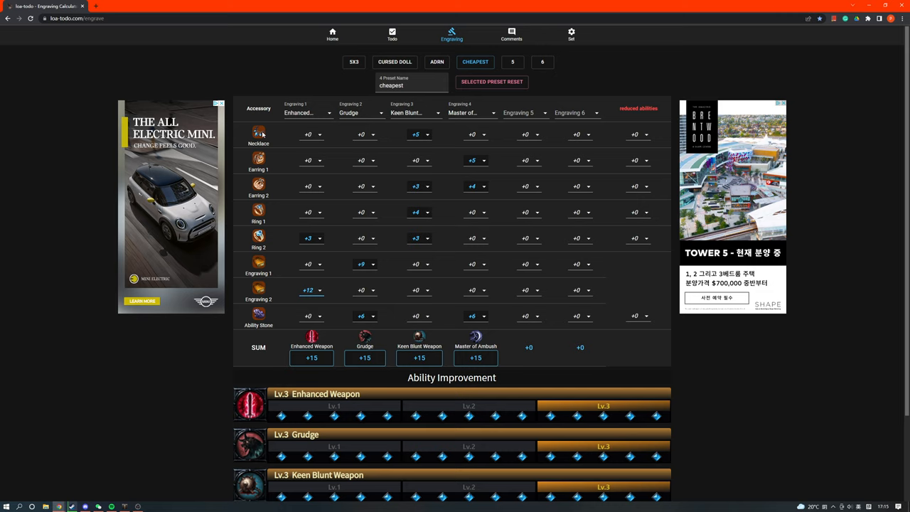
pyautogui.moveTo(420, 142)
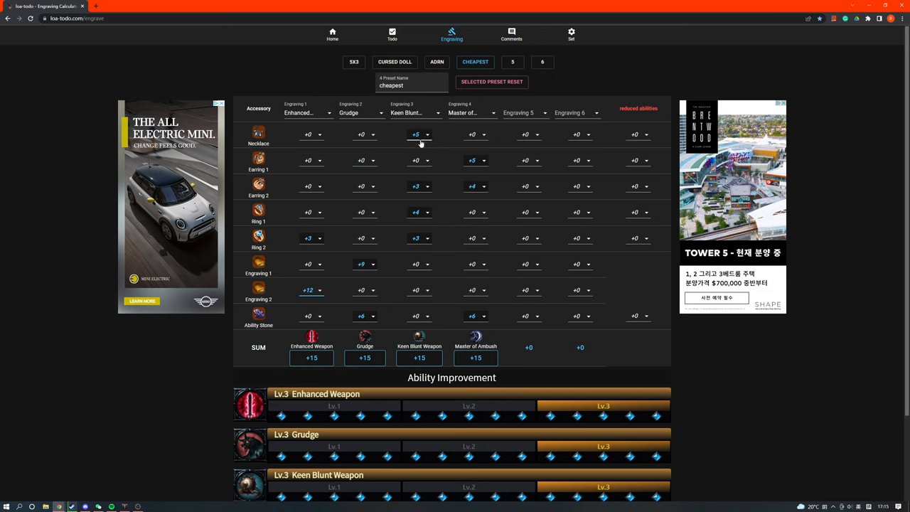
pyautogui.moveTo(401, 273)
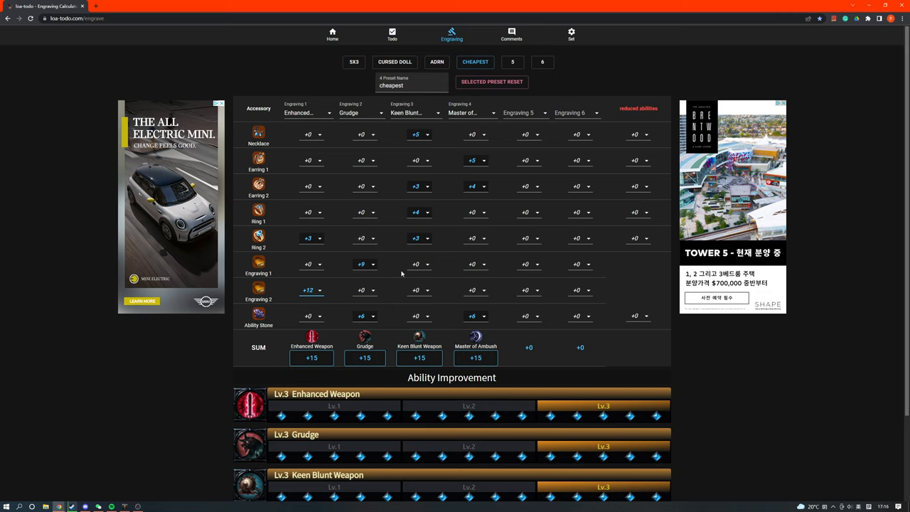
pyautogui.moveTo(510, 256)
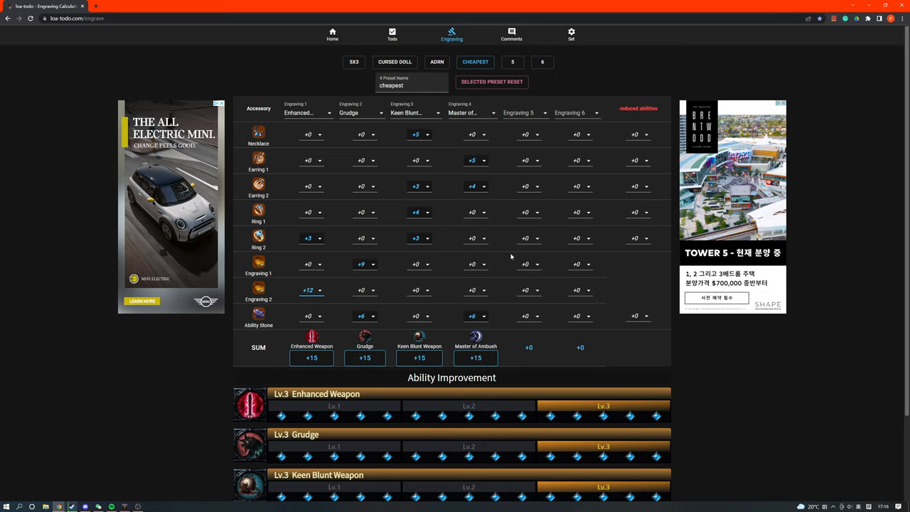
pyautogui.moveTo(378, 281)
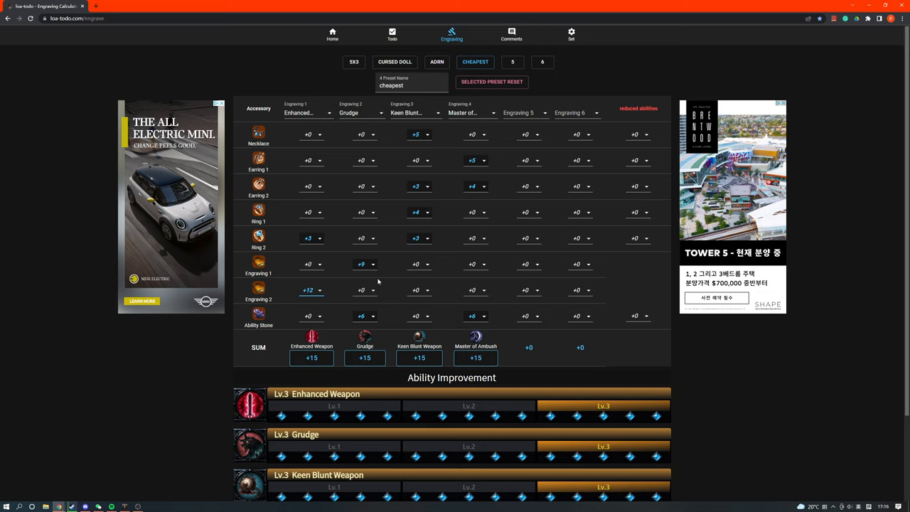
pyautogui.moveTo(435, 249)
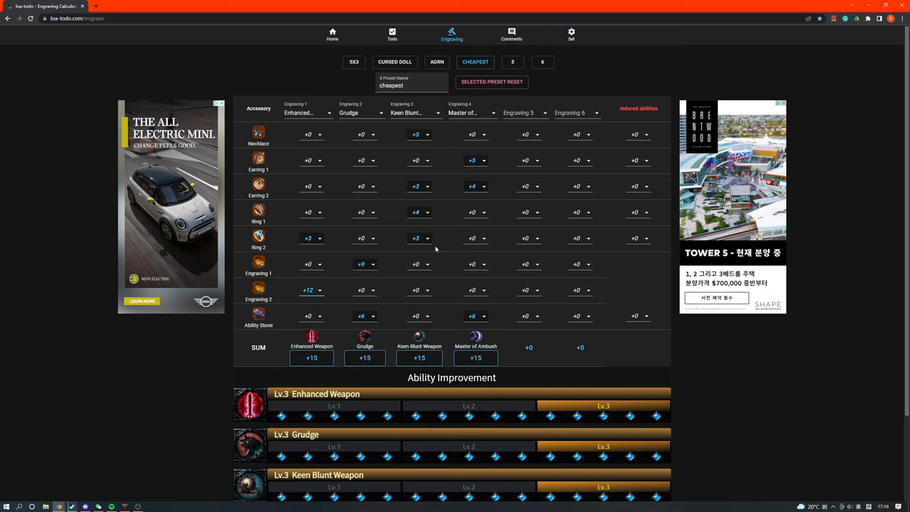
pyautogui.moveTo(440, 243)
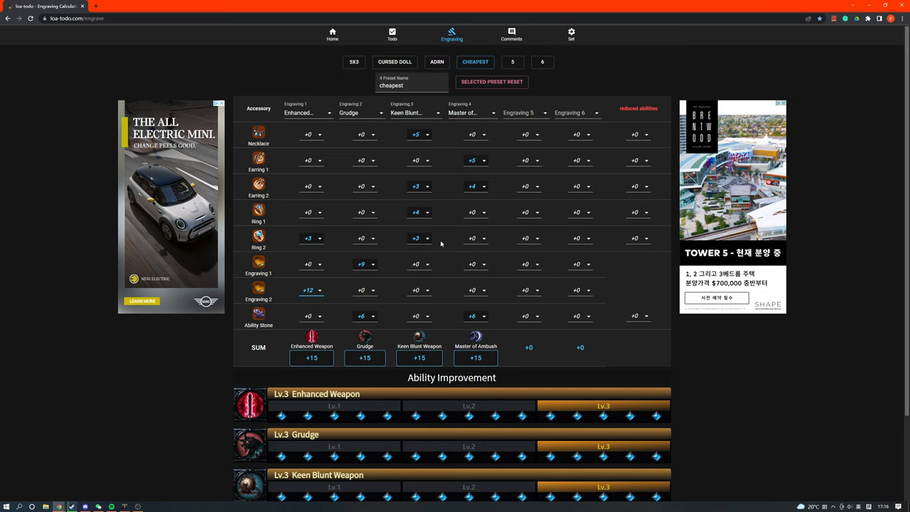
pyautogui.click(311, 290)
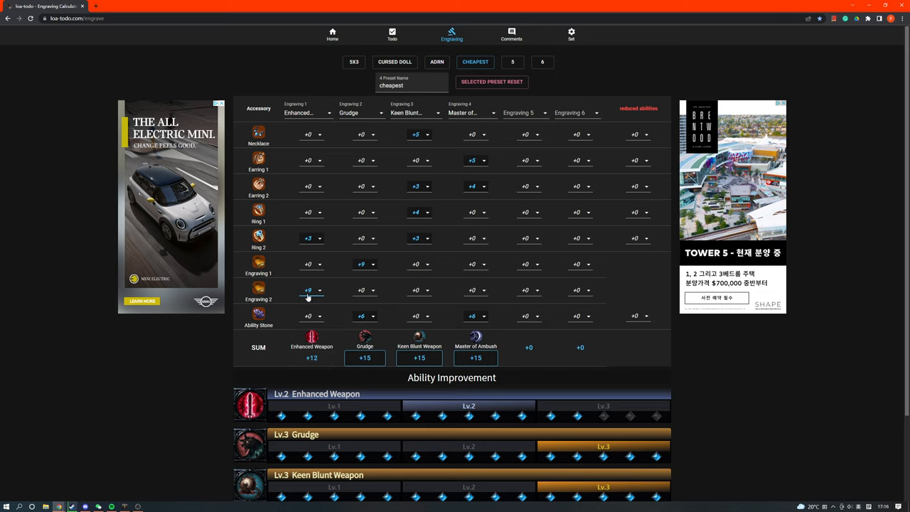
pyautogui.moveTo(422, 210)
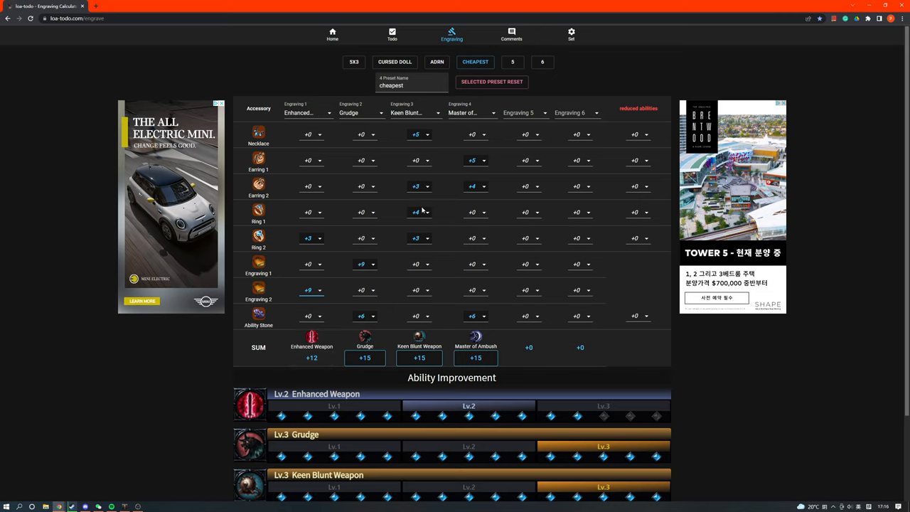
# - Redistribute Keen Blunt Weapon points across Ring 1, Ring 2 and the earring so all four engravings total +15
pyautogui.click(475, 134)
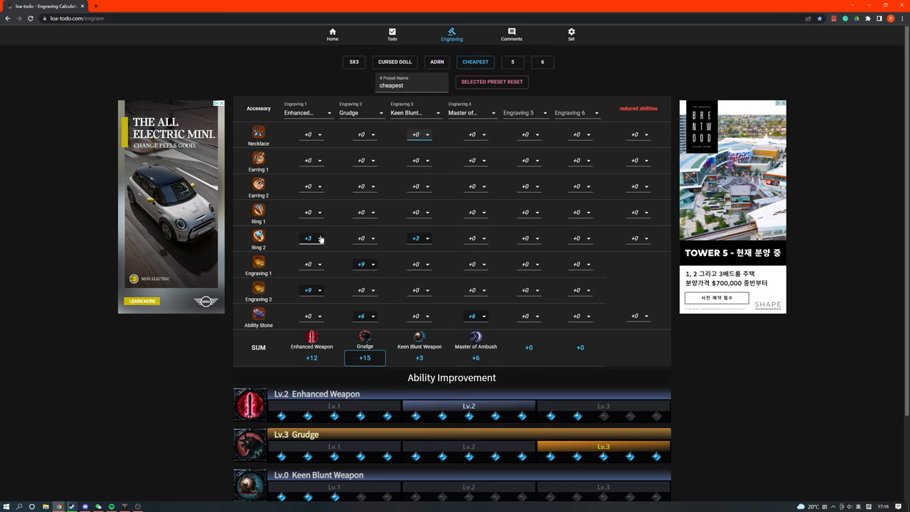
pyautogui.moveTo(427, 239)
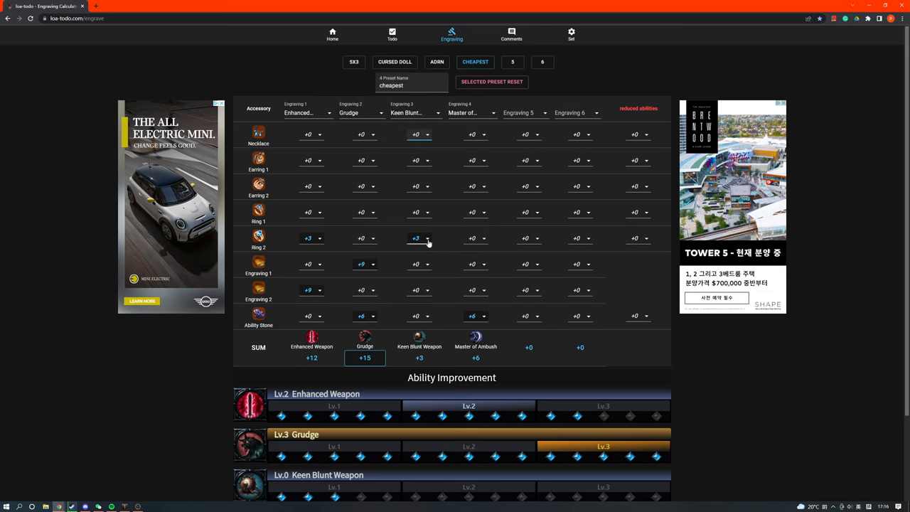
pyautogui.click(312, 211)
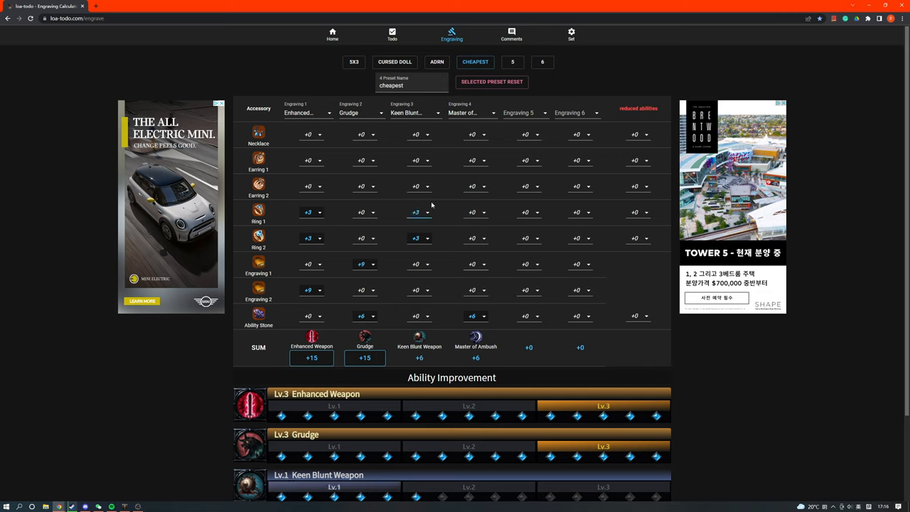
pyautogui.click(418, 159)
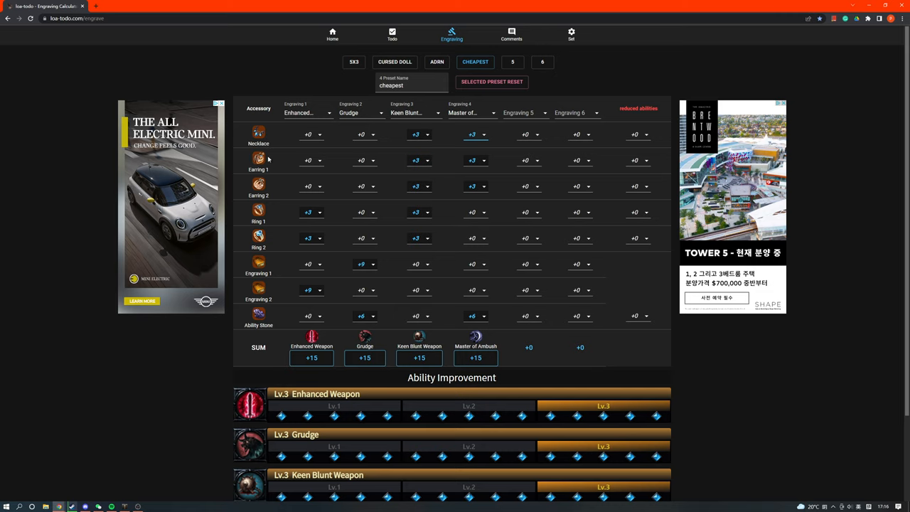
pyautogui.moveTo(490, 167)
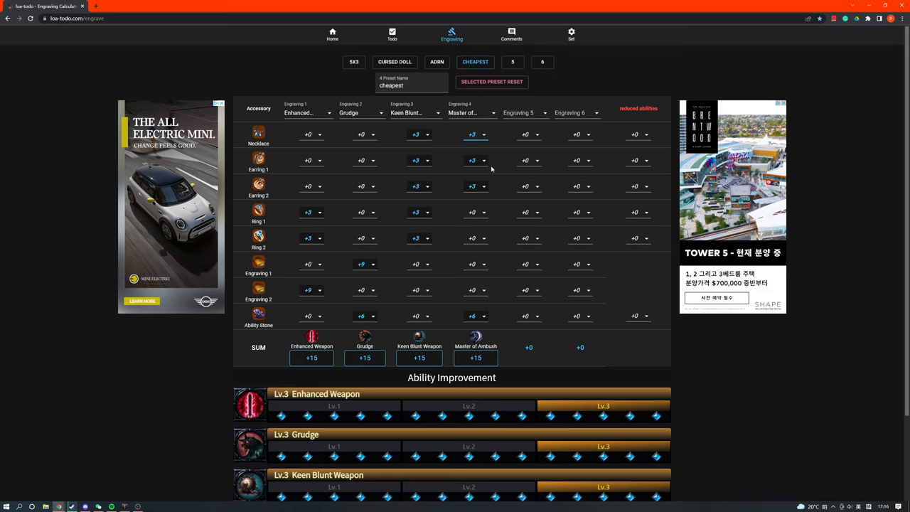
pyautogui.moveTo(489, 158)
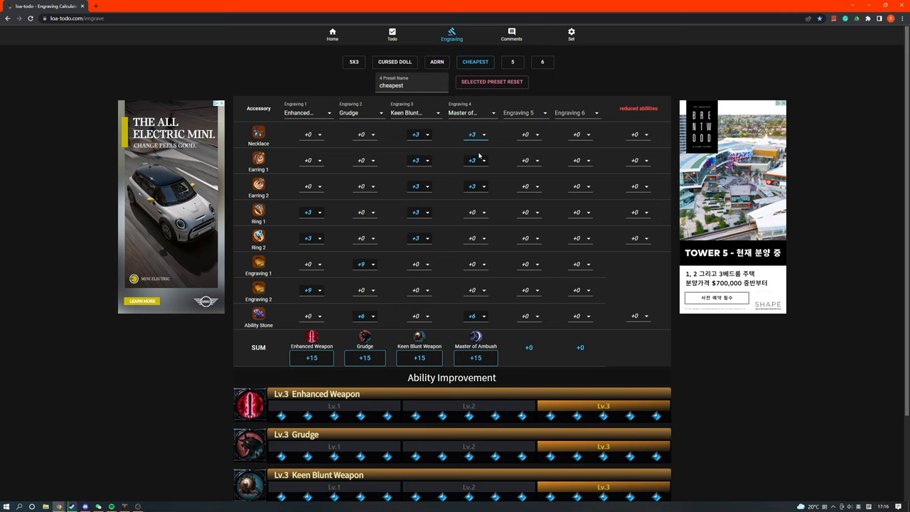
pyautogui.moveTo(420, 159)
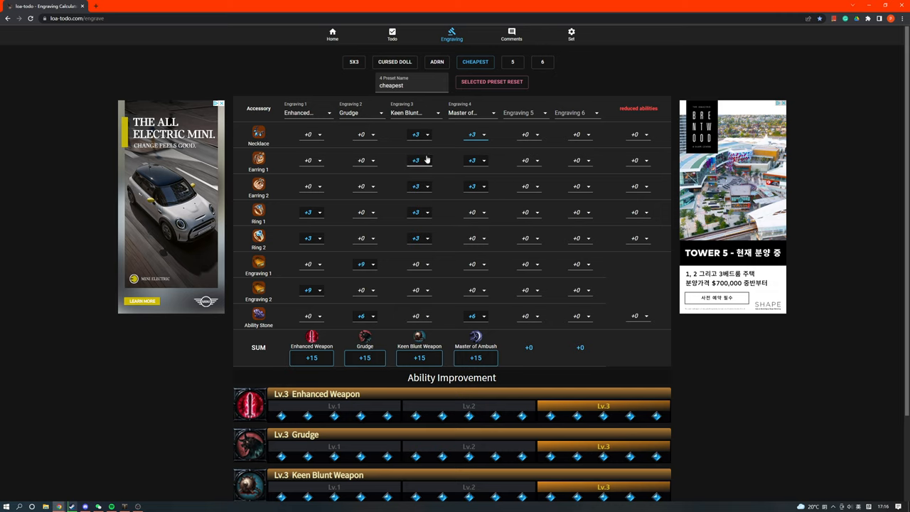
pyautogui.moveTo(234, 169)
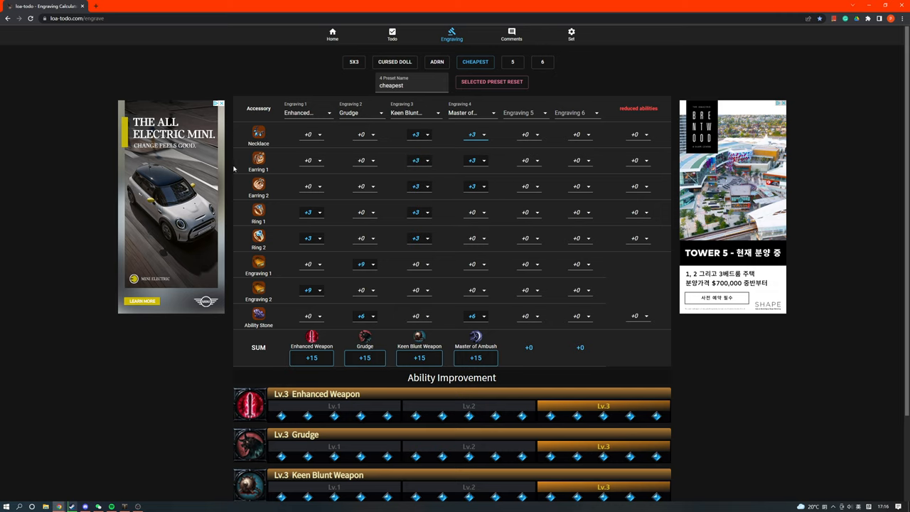
pyautogui.moveTo(415, 158)
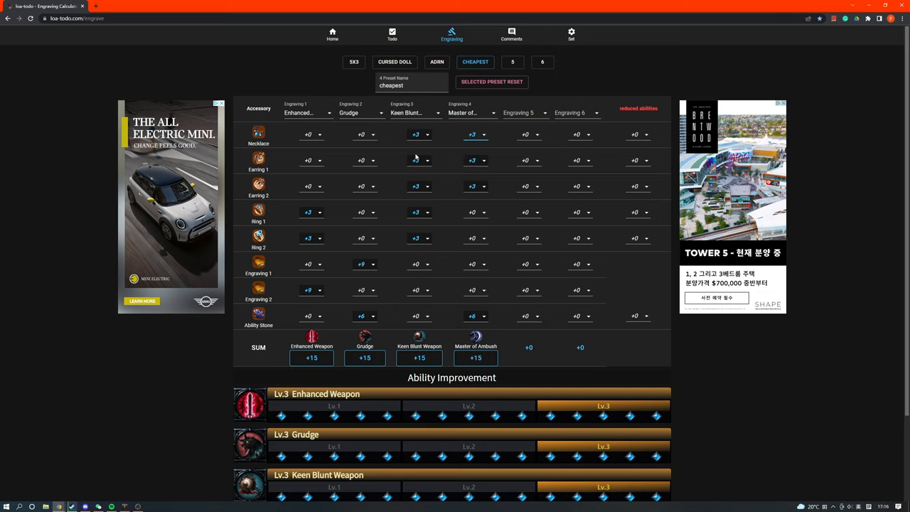
pyautogui.moveTo(483, 171)
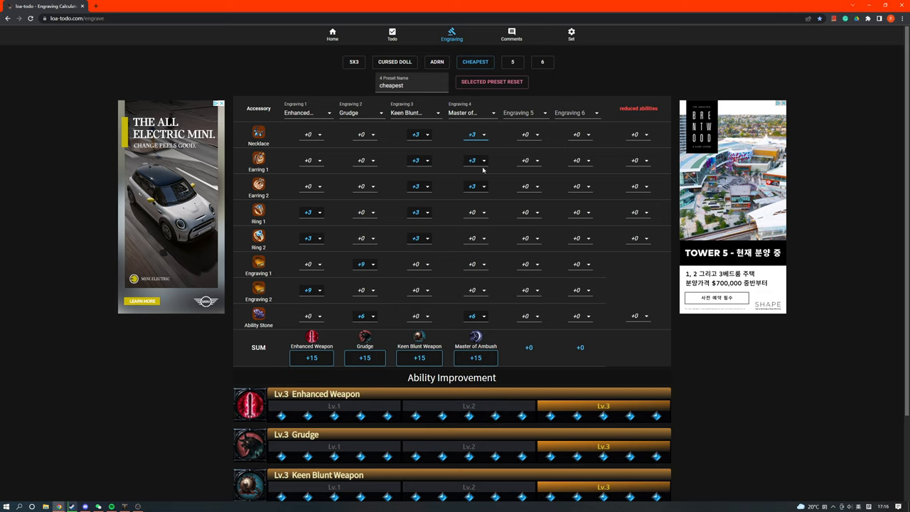
pyautogui.moveTo(276, 145)
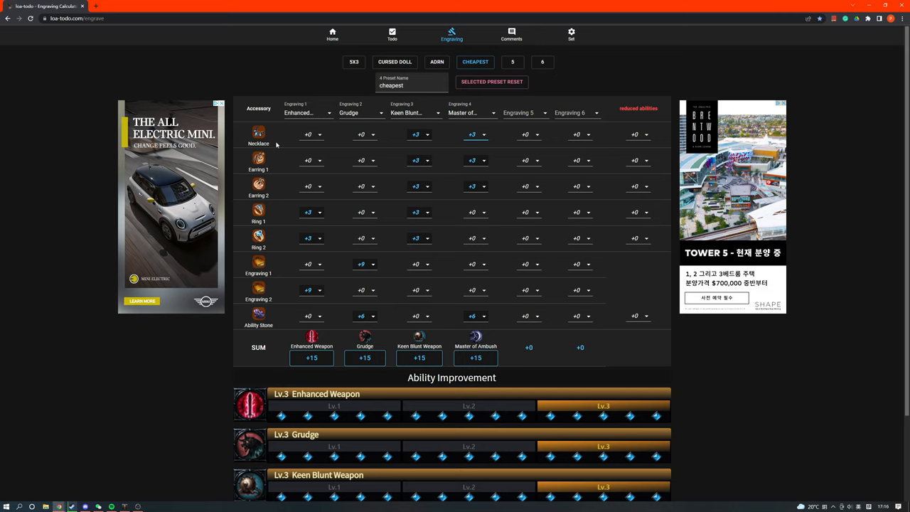
pyautogui.moveTo(301, 141)
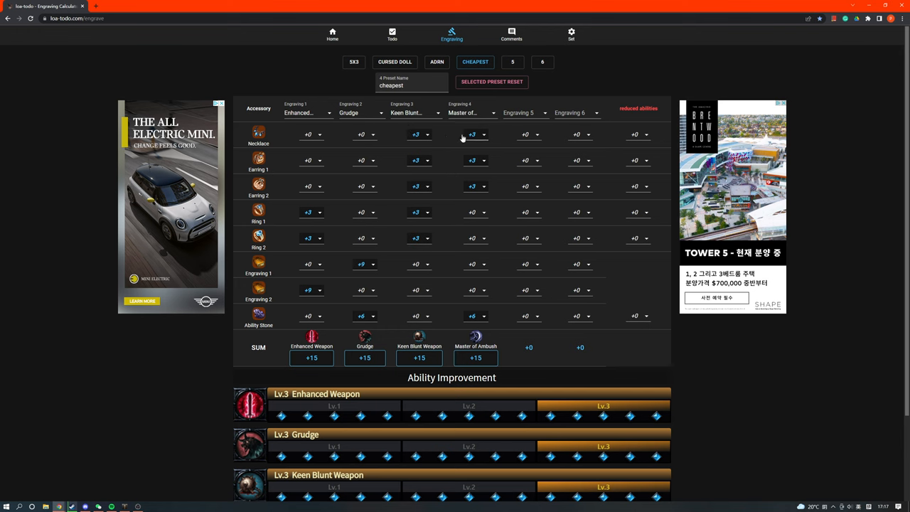
pyautogui.scroll(-3)
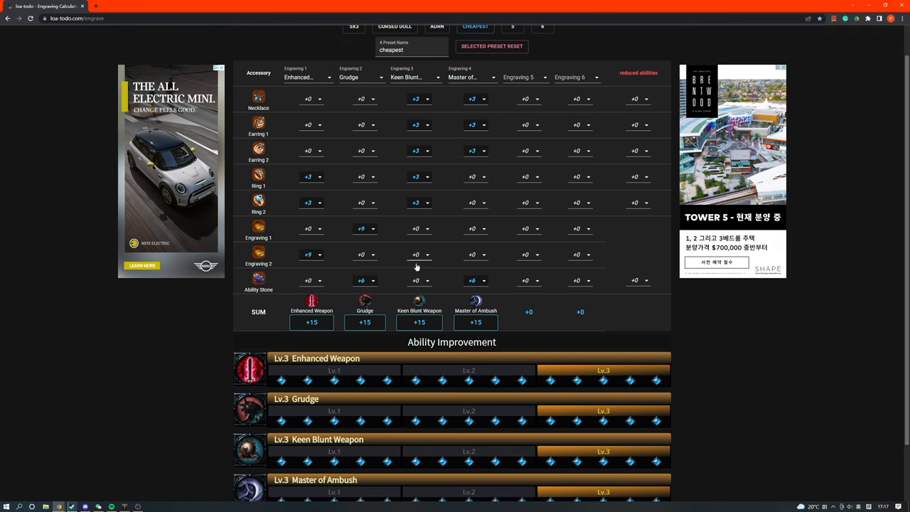
pyautogui.scroll(-3)
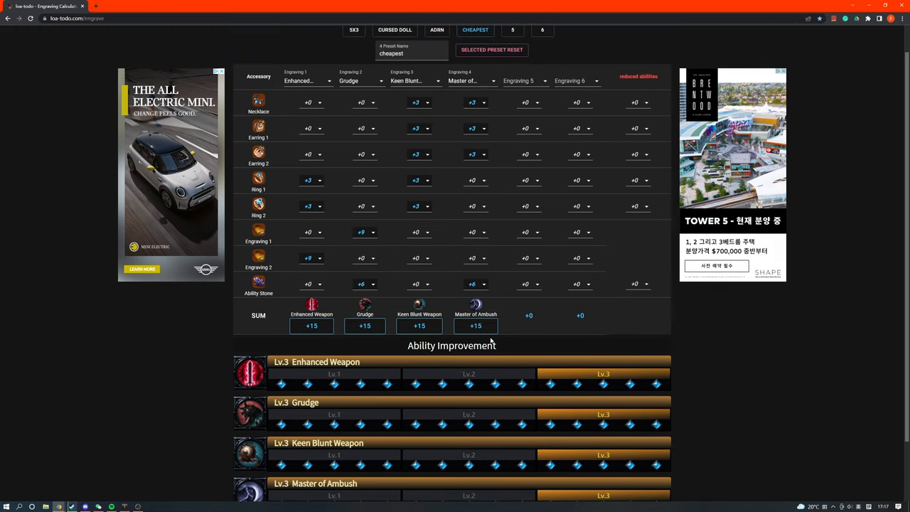
pyautogui.scroll(-3)
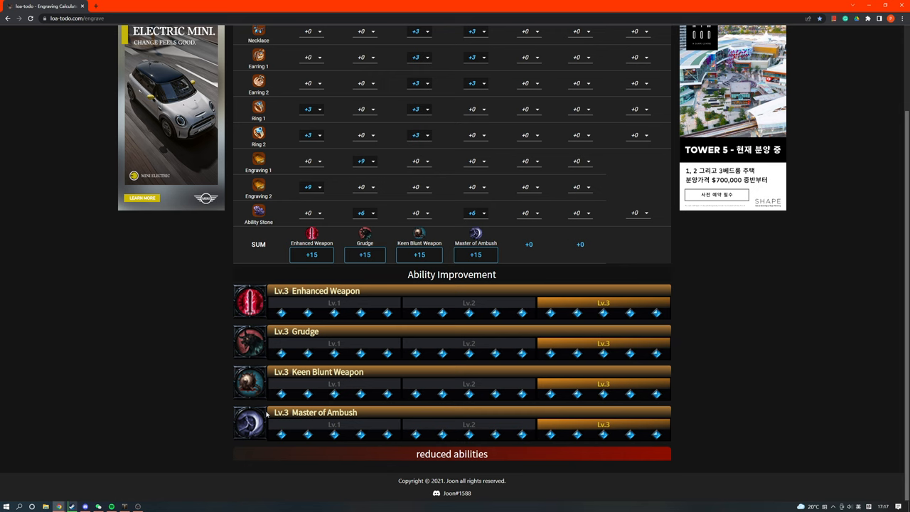
pyautogui.moveTo(407, 355)
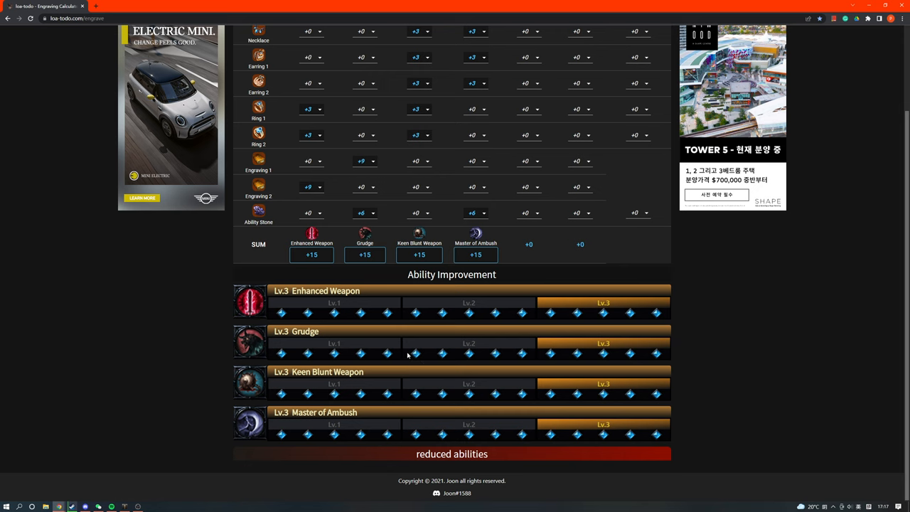
pyautogui.scroll(3)
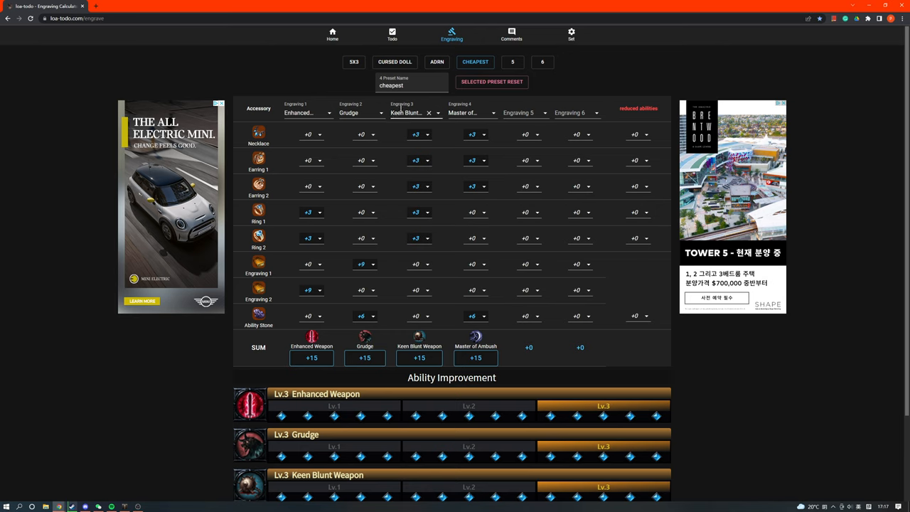
# - Load the ADRN preset and review its Ability Improvement results with Adrenaline at level 3 and Enhanced Weapon at 1
pyautogui.scroll(-3)
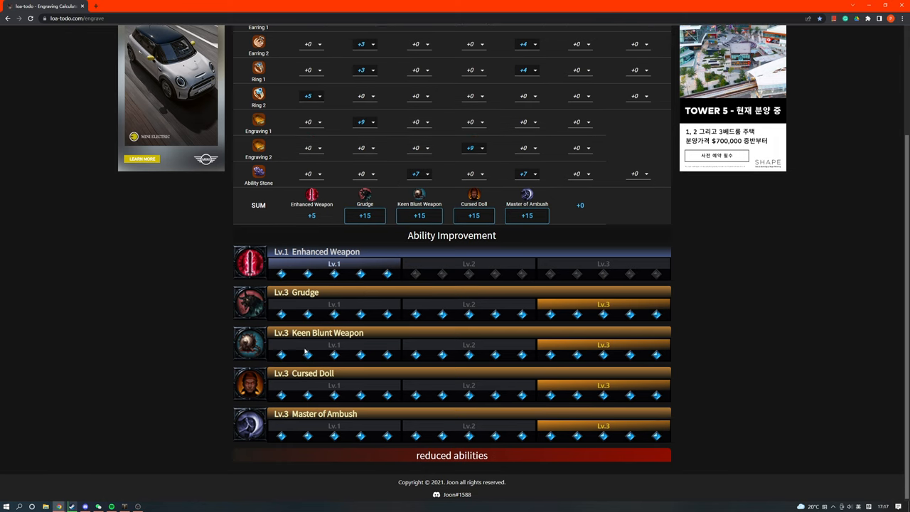
pyautogui.moveTo(327, 386)
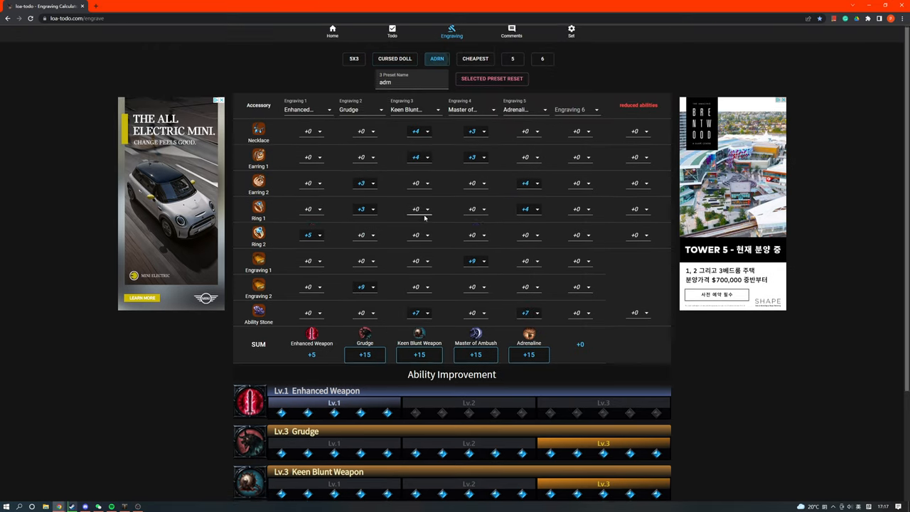
pyautogui.scroll(-3)
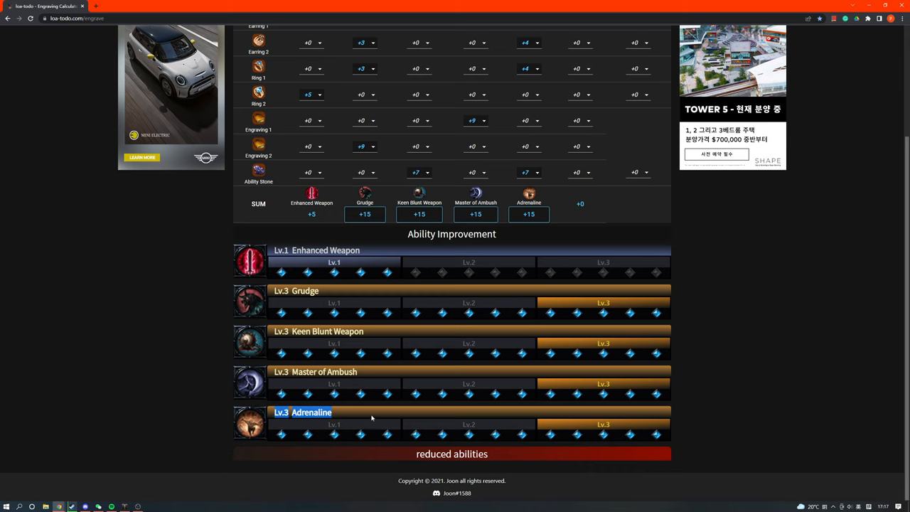
pyautogui.moveTo(115, 355)
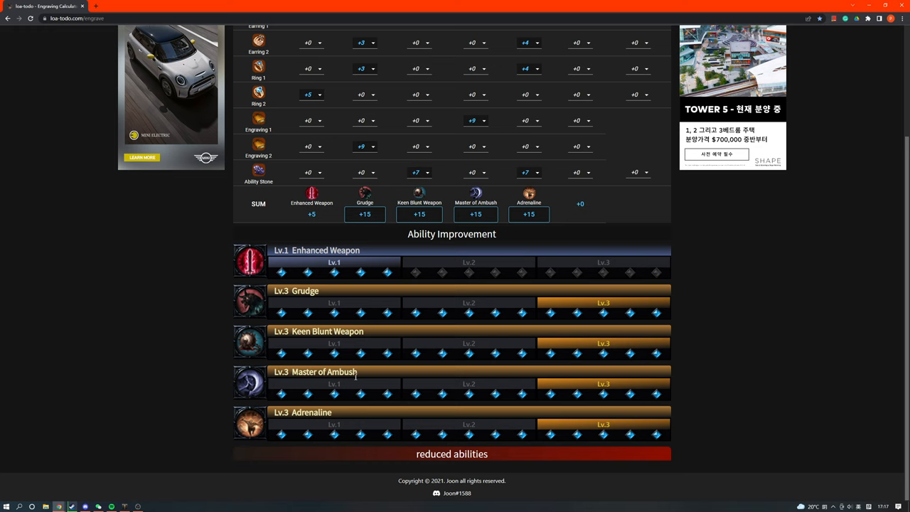
pyautogui.doubleClick(310, 412)
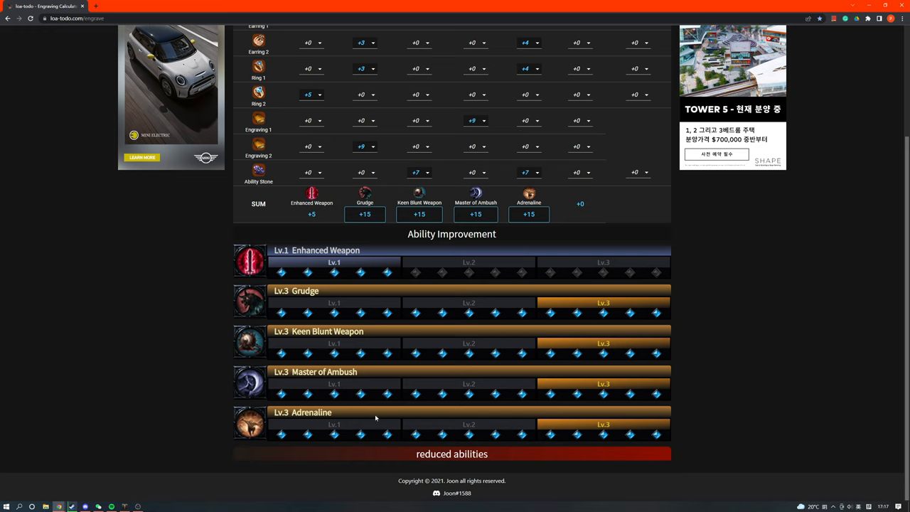
pyautogui.moveTo(395, 415)
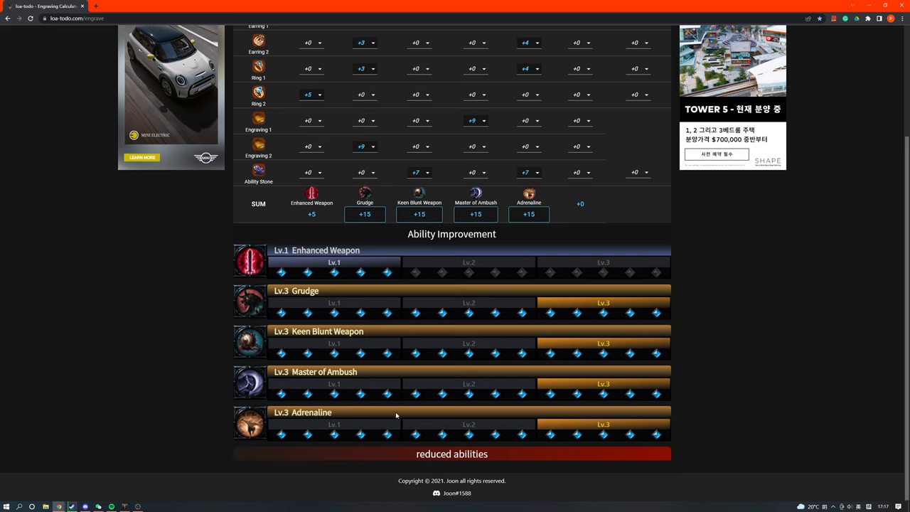
pyautogui.moveTo(376, 341)
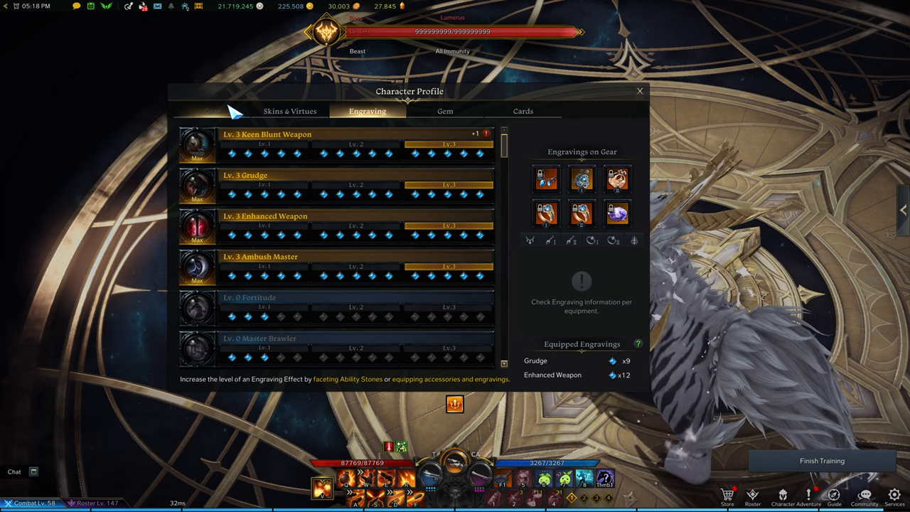
pyautogui.click(212, 111)
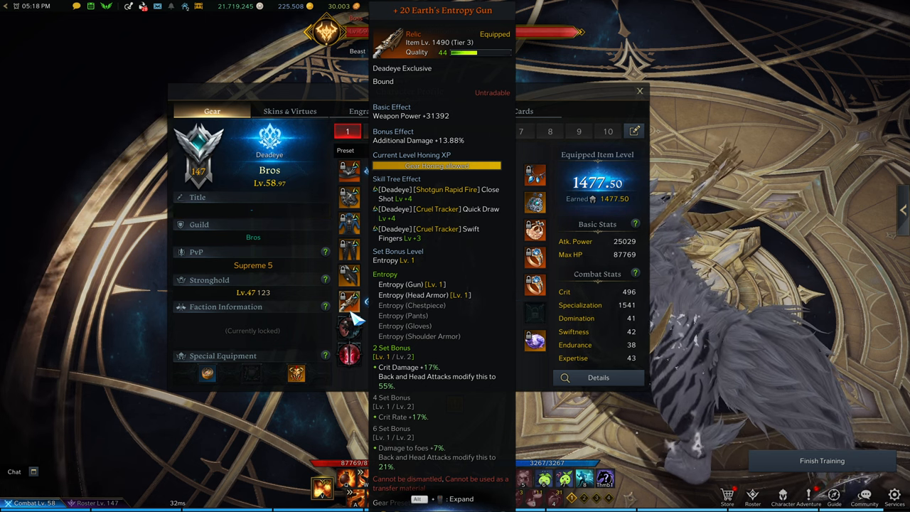
pyautogui.click(367, 111)
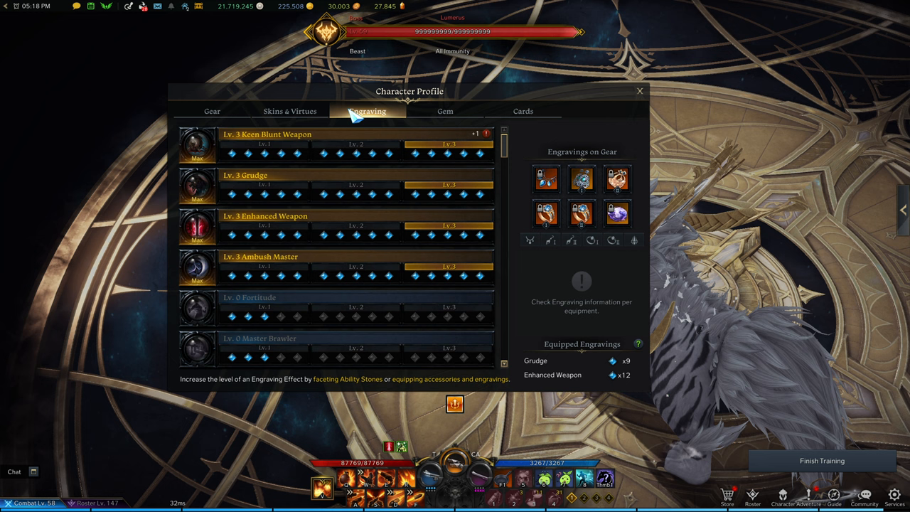
pyautogui.click(211, 111)
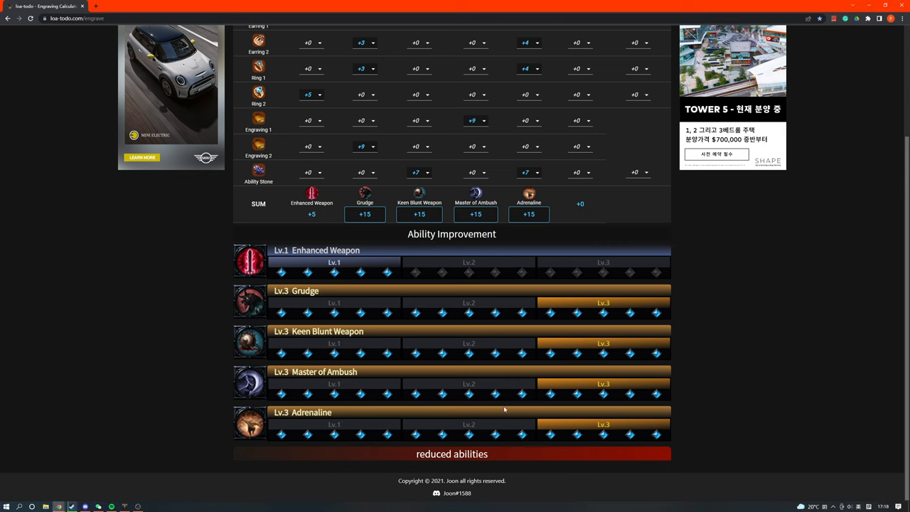
pyautogui.moveTo(533, 425)
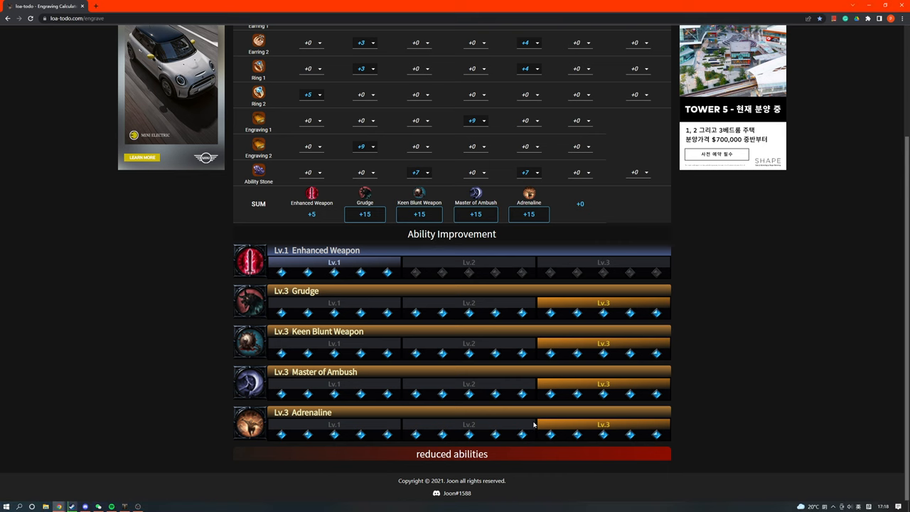
pyautogui.moveTo(538, 432)
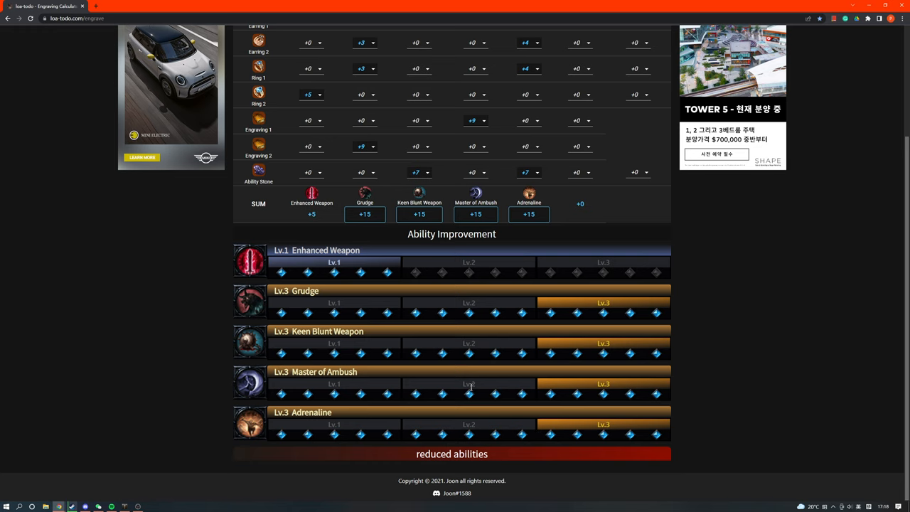
pyautogui.moveTo(470, 387)
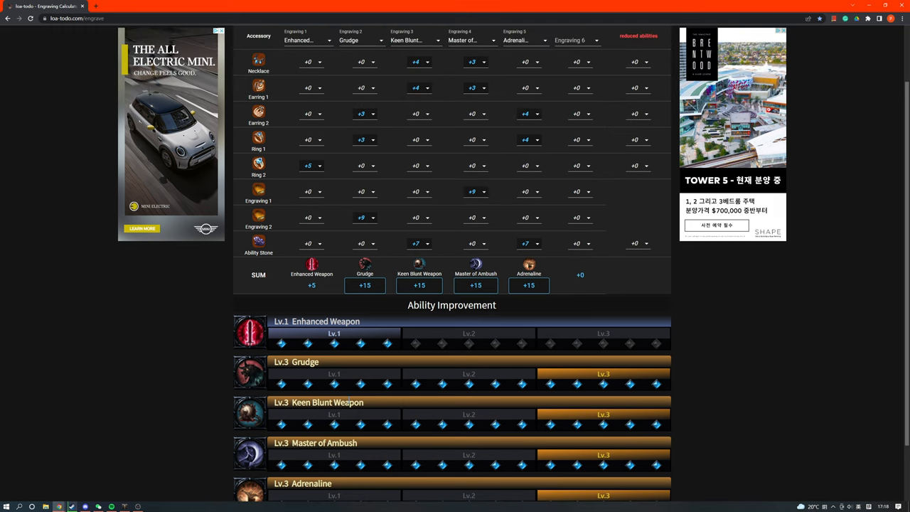
pyautogui.scroll(-3)
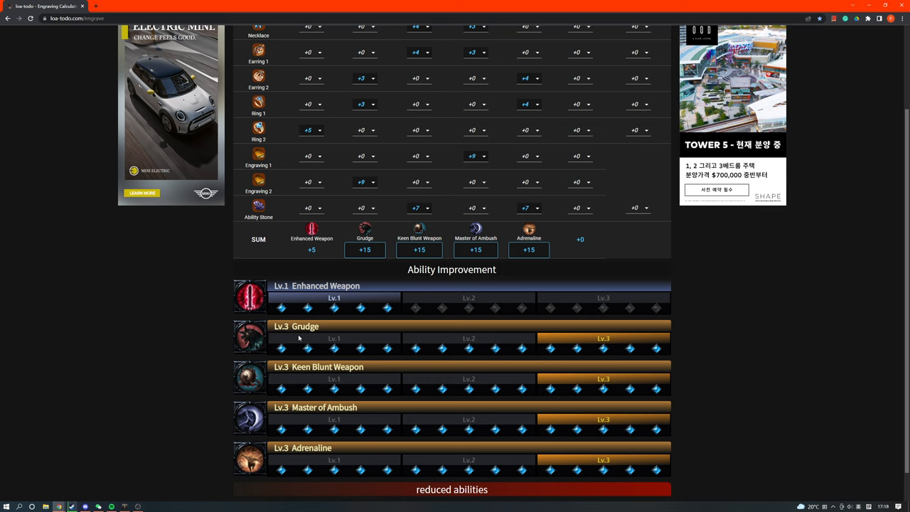
pyautogui.moveTo(310, 461)
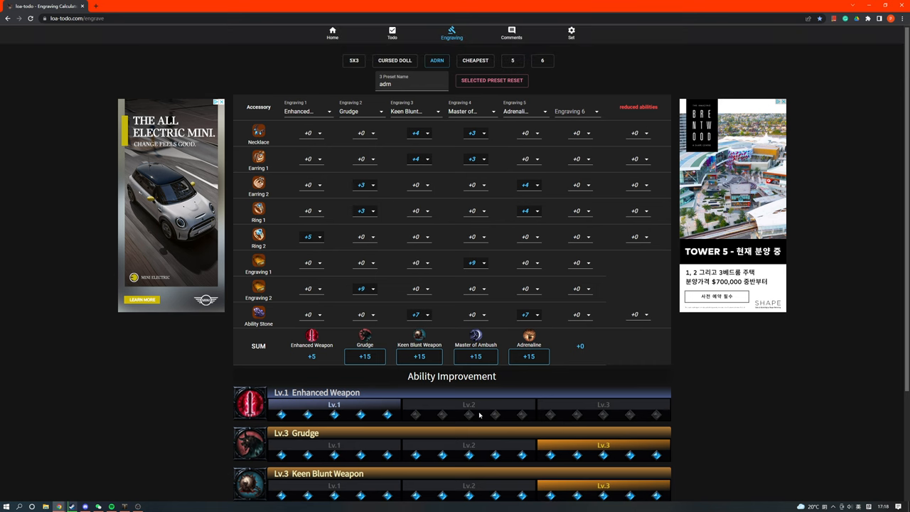
pyautogui.moveTo(439, 320)
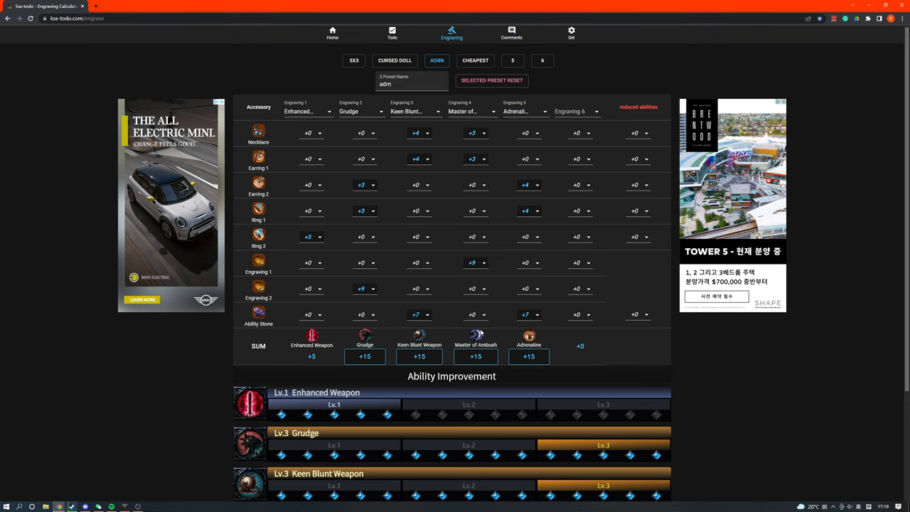
pyautogui.moveTo(509, 327)
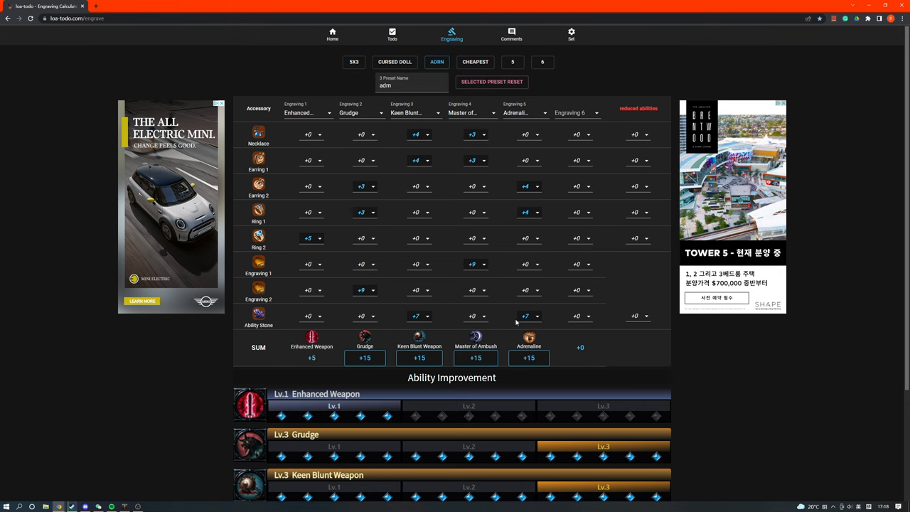
pyautogui.moveTo(548, 252)
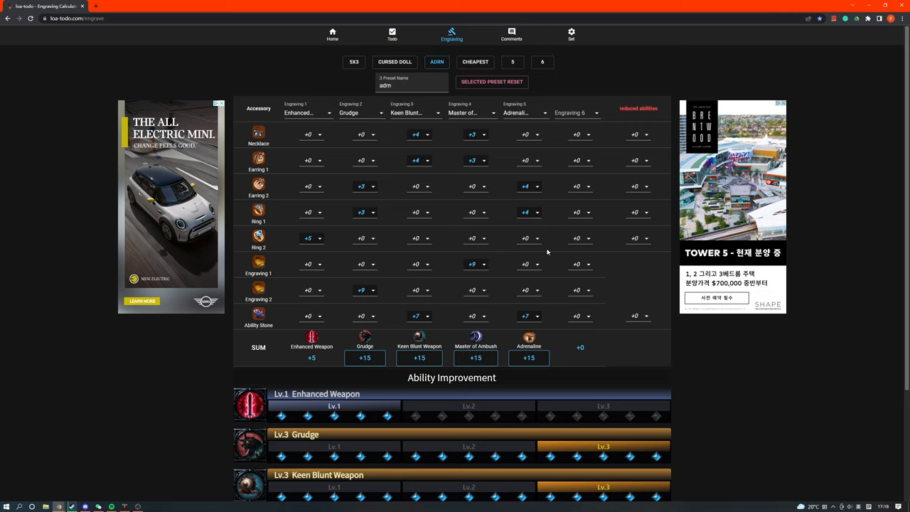
pyautogui.moveTo(418, 159)
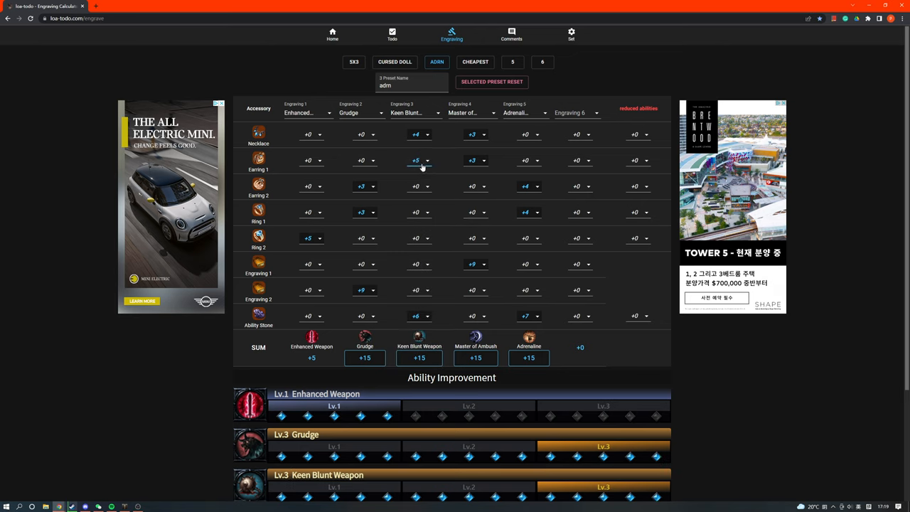
pyautogui.click(419, 159)
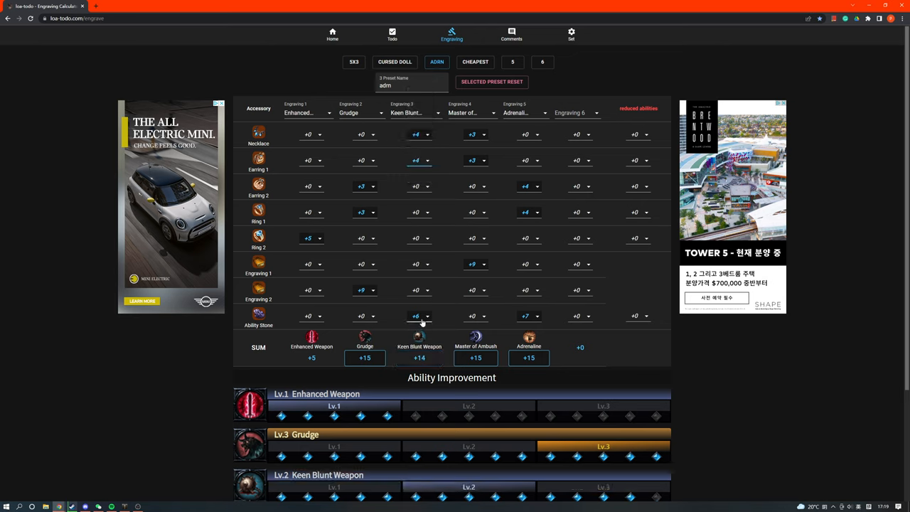
pyautogui.click(419, 315)
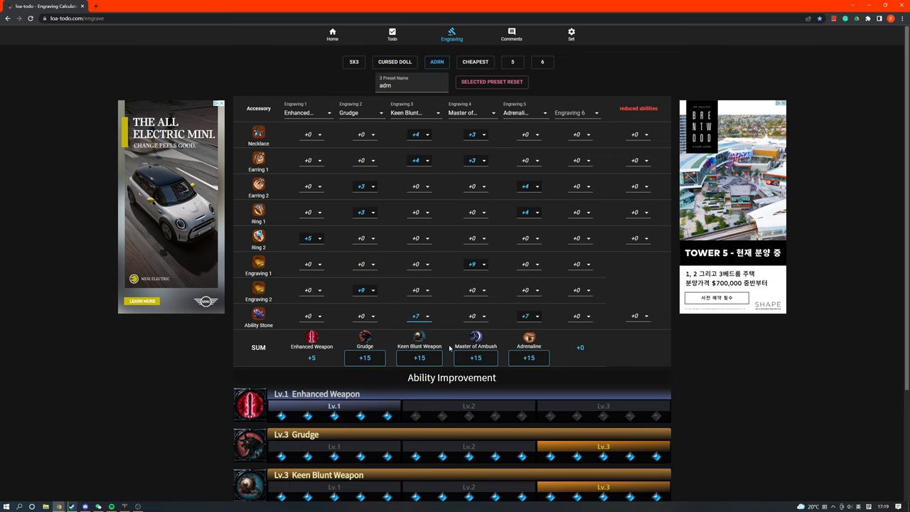
pyautogui.scroll(-3)
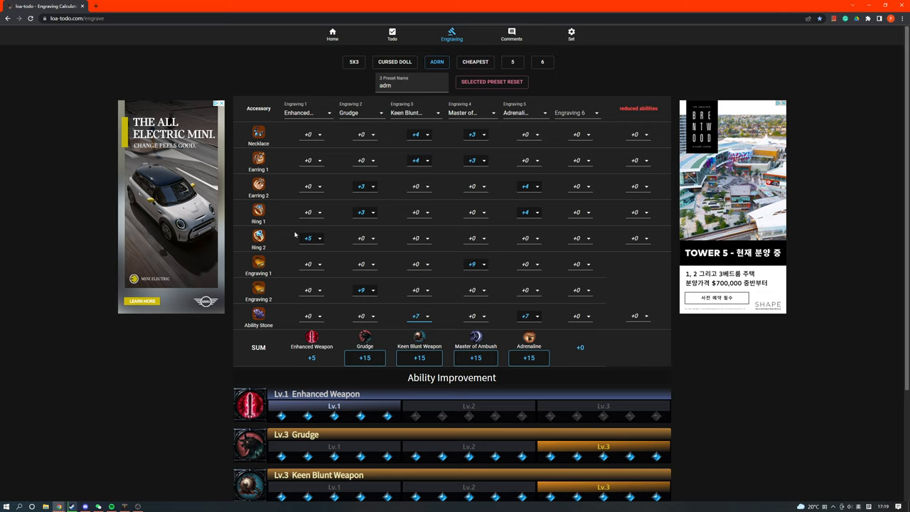
pyautogui.moveTo(319, 247)
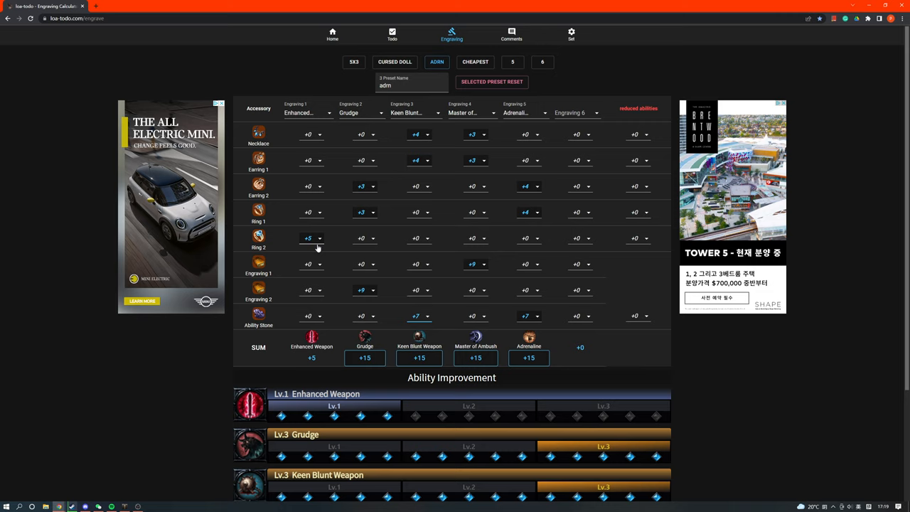
pyautogui.moveTo(324, 244)
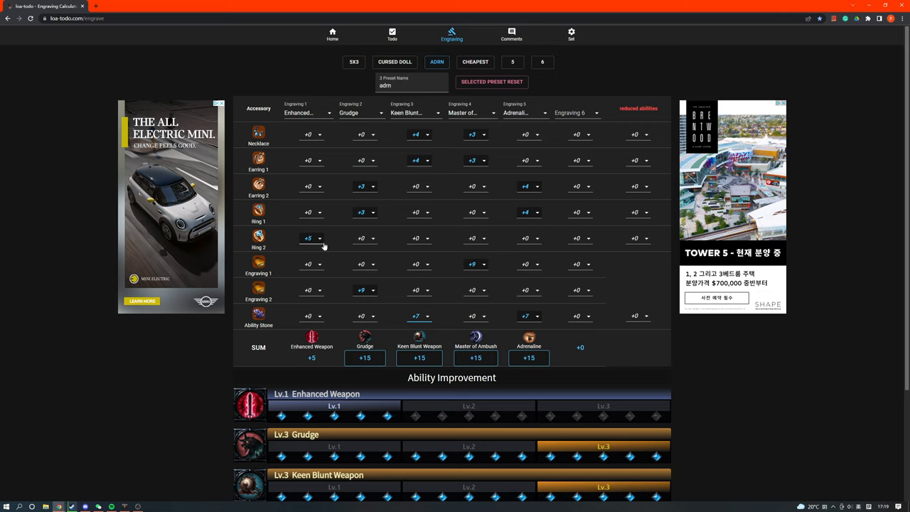
pyautogui.moveTo(321, 238)
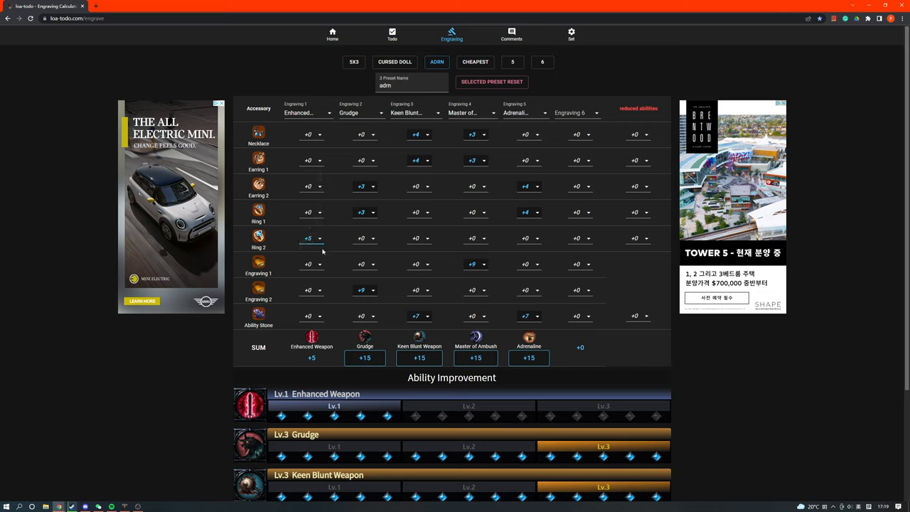
pyautogui.moveTo(284, 225)
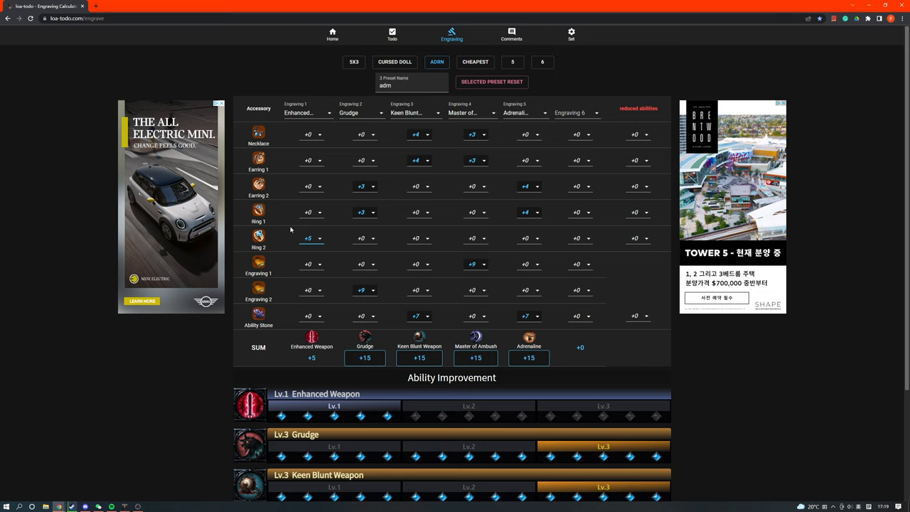
pyautogui.moveTo(484, 236)
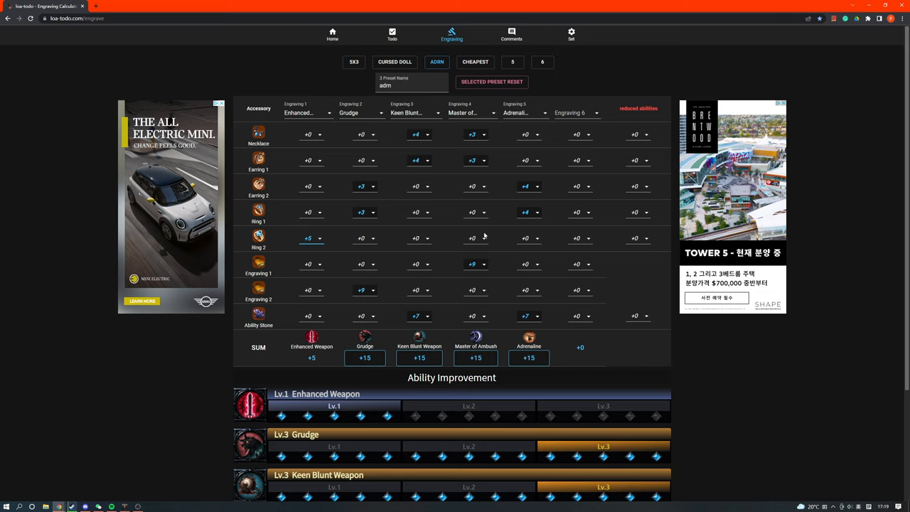
pyautogui.moveTo(400, 266)
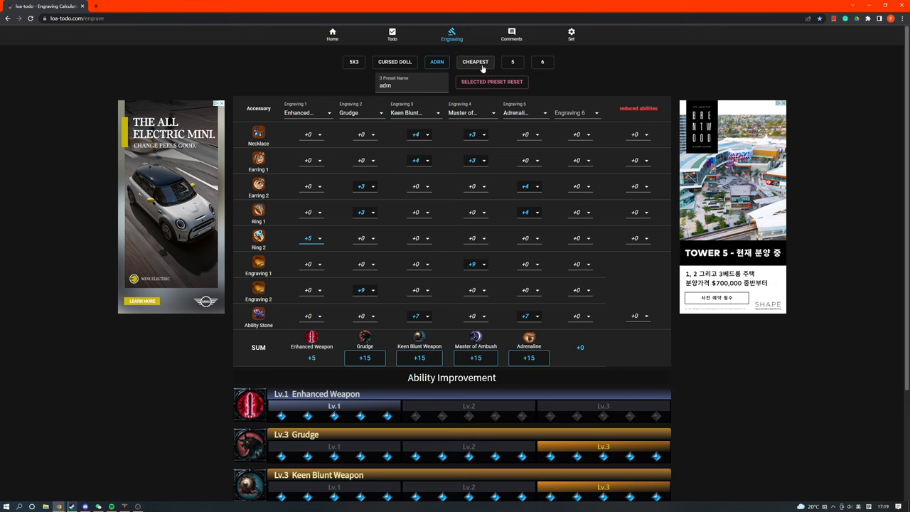
pyautogui.scroll(-3)
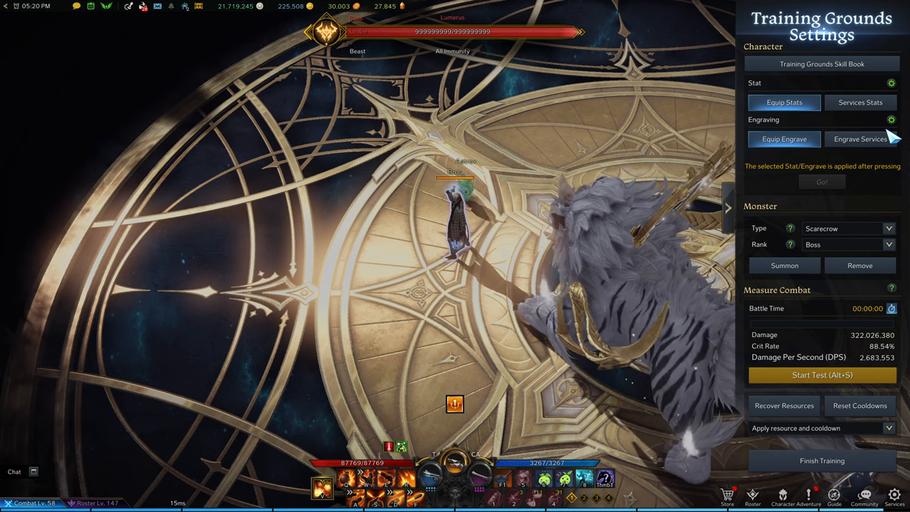
# - Save the Engrave Services levels and view the character's active engravings for the Adrenaline build
pyautogui.click(860, 140)
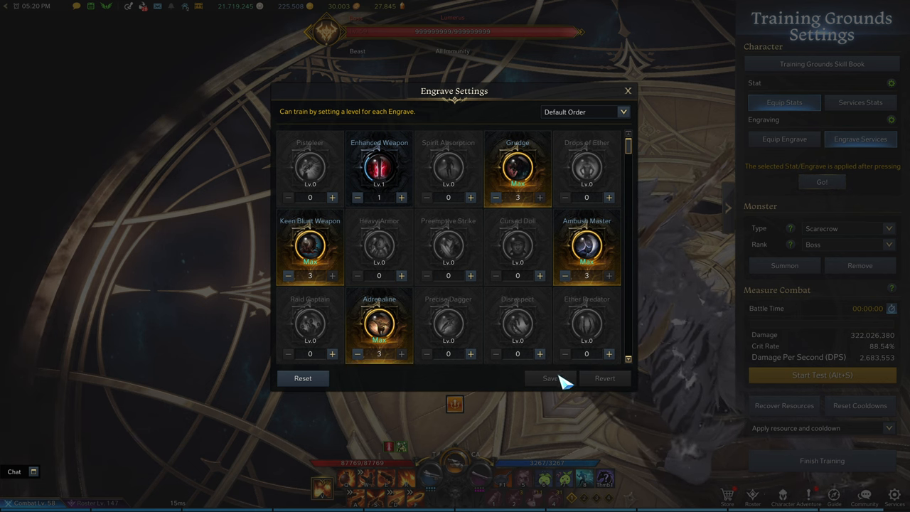
pyautogui.click(549, 378)
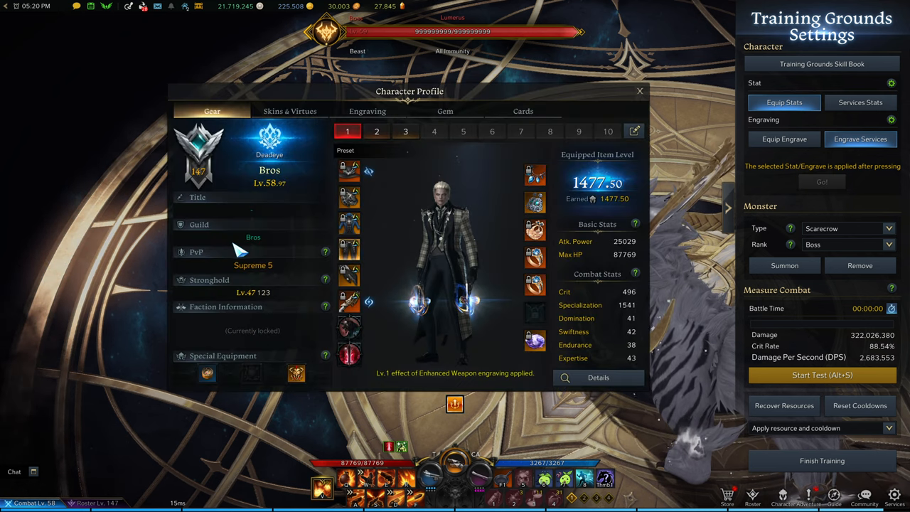
pyautogui.click(366, 111)
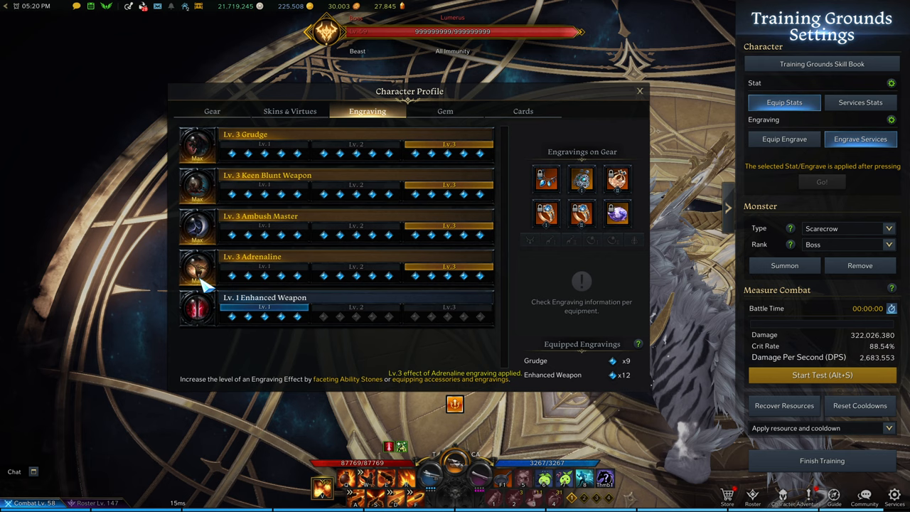
# - Revert to the equipped gear's engravings, close the profile and reopen the Training Grounds settings
pyautogui.click(639, 91)
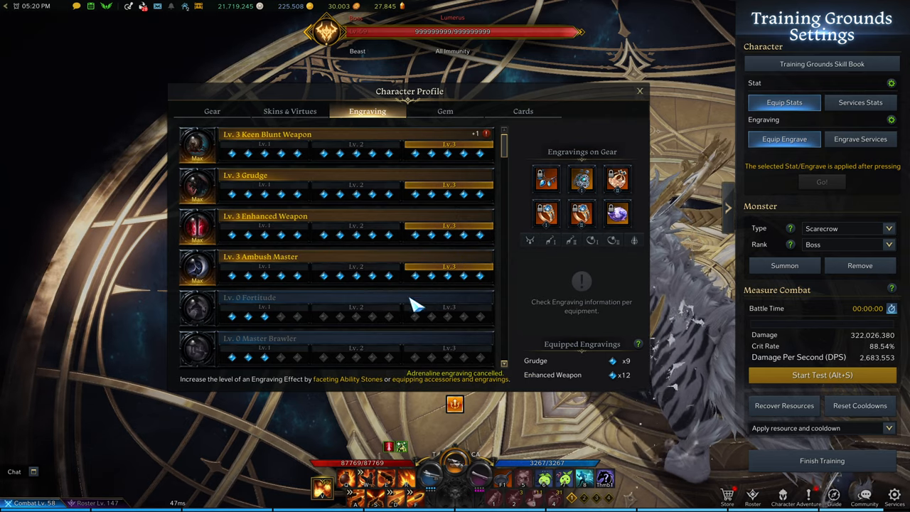
pyautogui.click(640, 91)
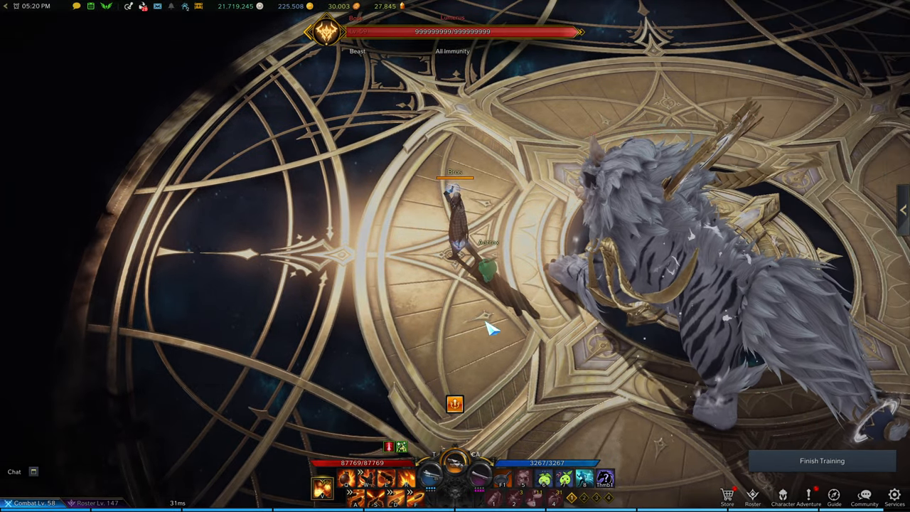
pyautogui.click(901, 208)
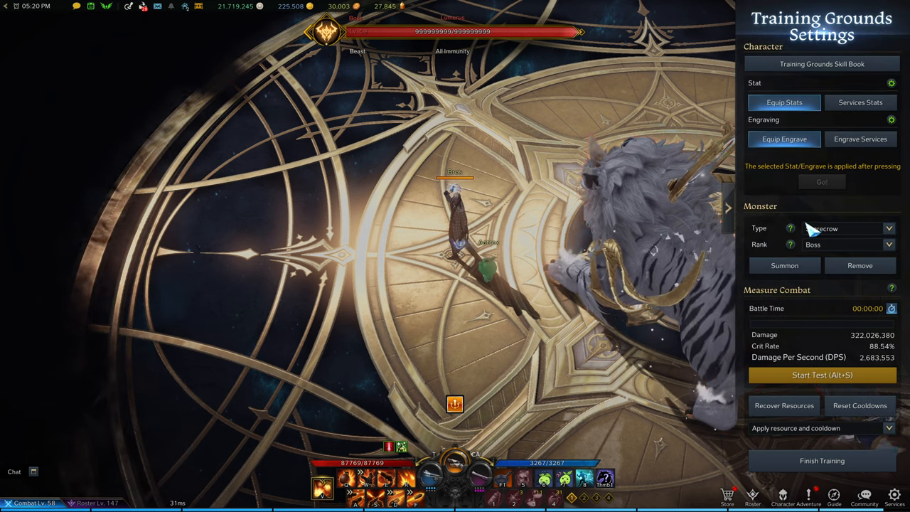
pyautogui.click(728, 208)
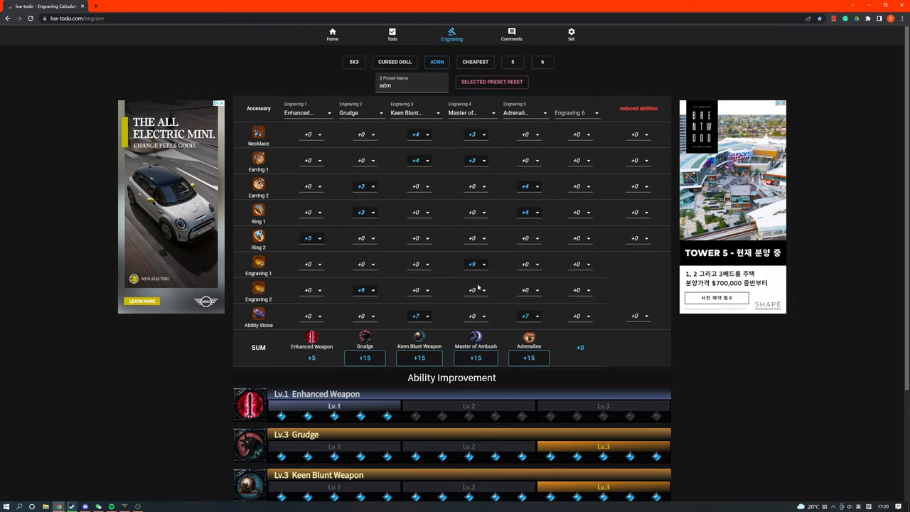
pyautogui.moveTo(472, 207)
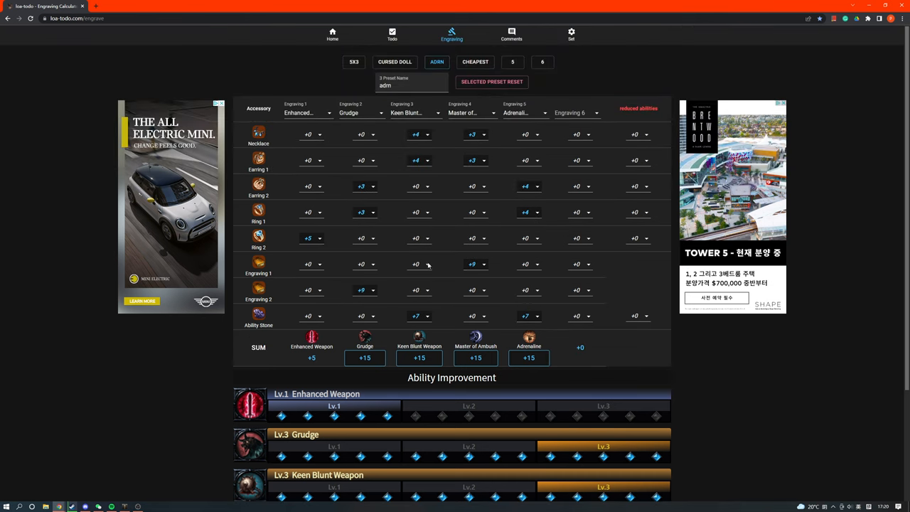
# - Load the 5X3 preset and review its results: four level-3 engravings, Adrenaline 2, Enhanced Weapon 1
pyautogui.scroll(-3)
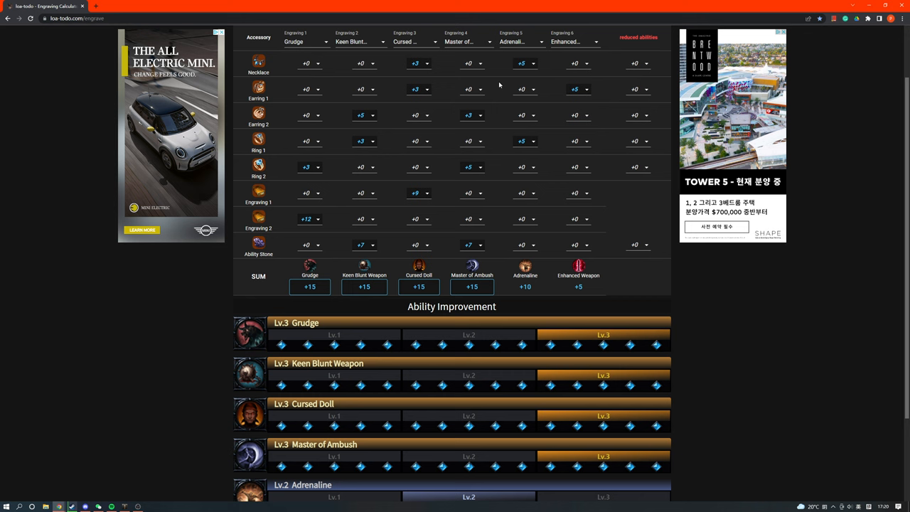
pyautogui.scroll(-3)
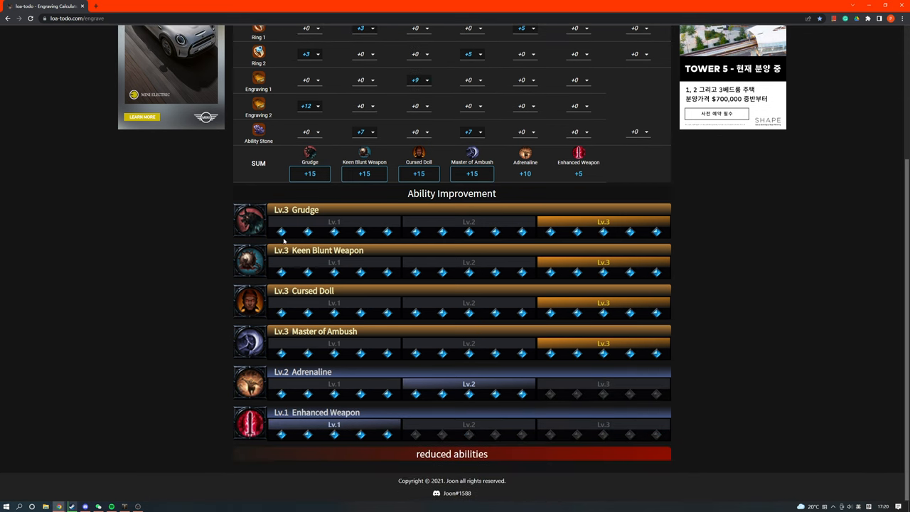
pyautogui.moveTo(420, 367)
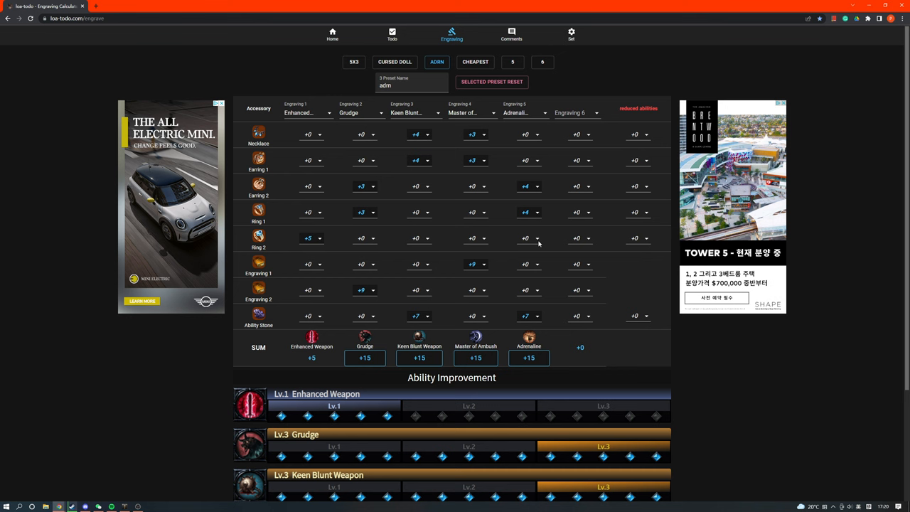
pyautogui.click(354, 62)
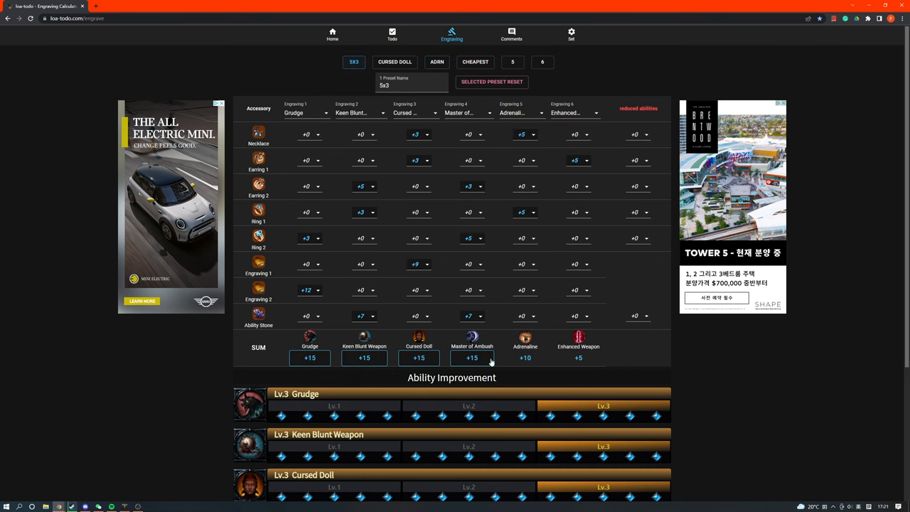
pyautogui.scroll(-3)
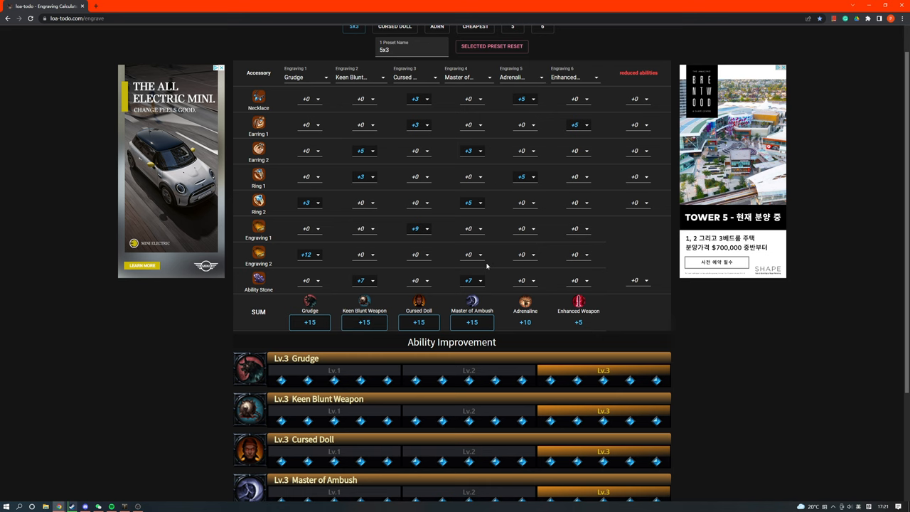
pyautogui.scroll(-3)
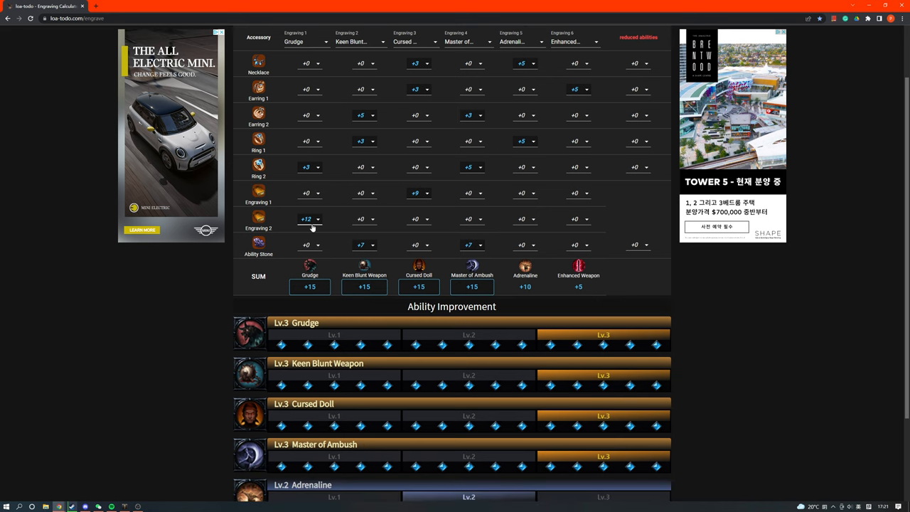
pyautogui.scroll(-3)
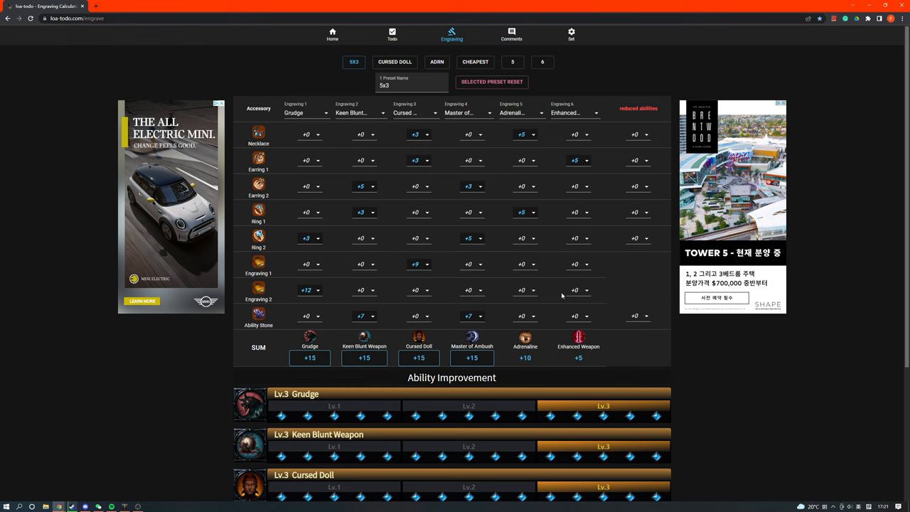
# - Scroll to the 4x3 preset's Ability Improvement section showing the four level-3 engravings
pyautogui.scroll(-3)
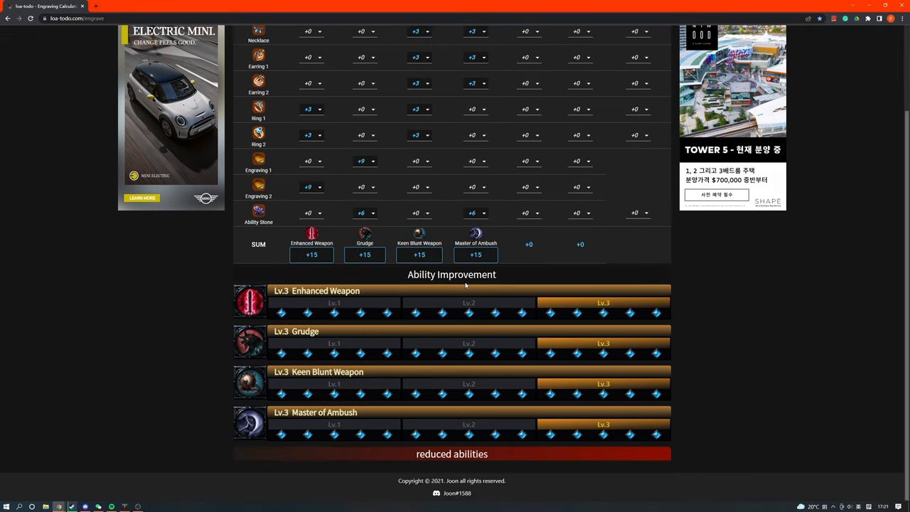
pyautogui.moveTo(386, 408)
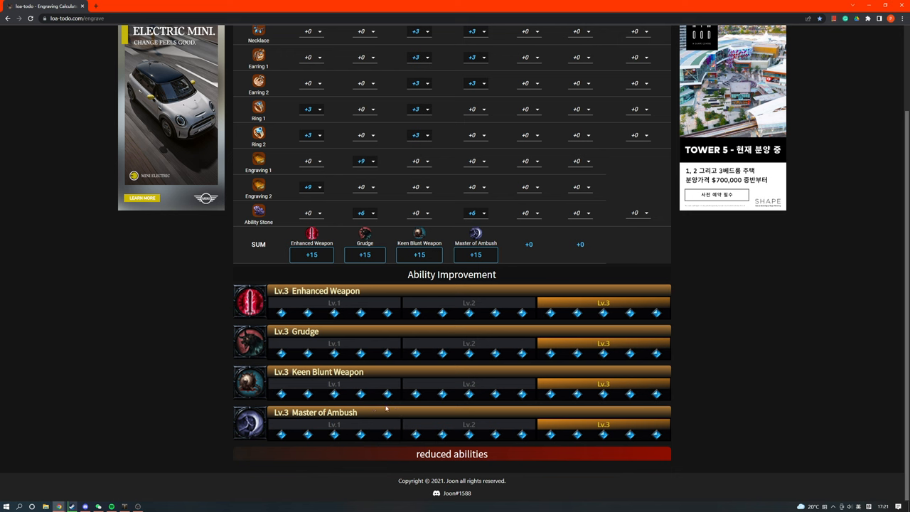
pyautogui.moveTo(324, 401)
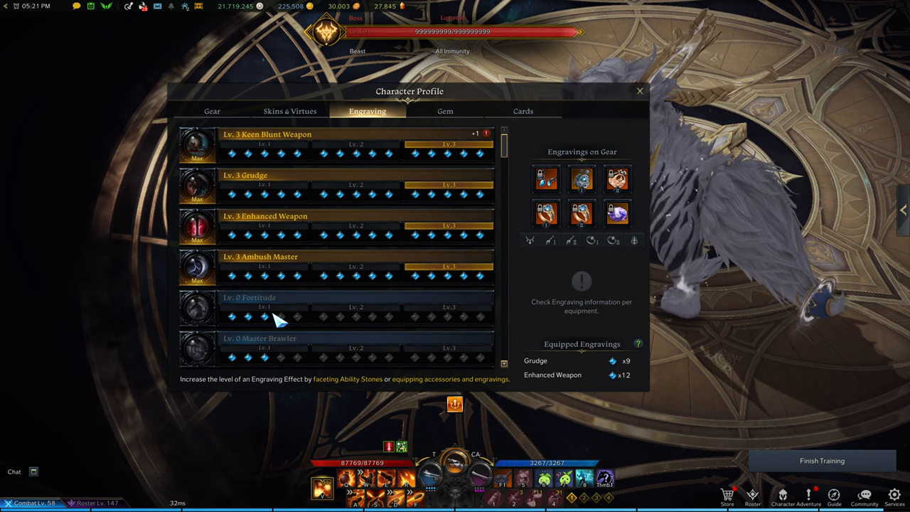
# - Check the Engraving tab lists Keen Blunt Weapon, Grudge, Enhanced Weapon and Ambush Master at level 3, ending on Gear
pyautogui.click(212, 111)
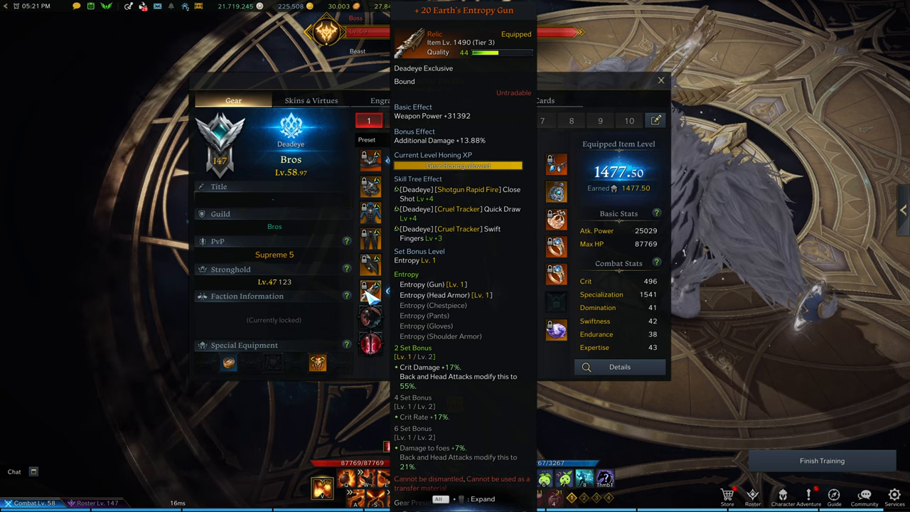
pyautogui.click(388, 99)
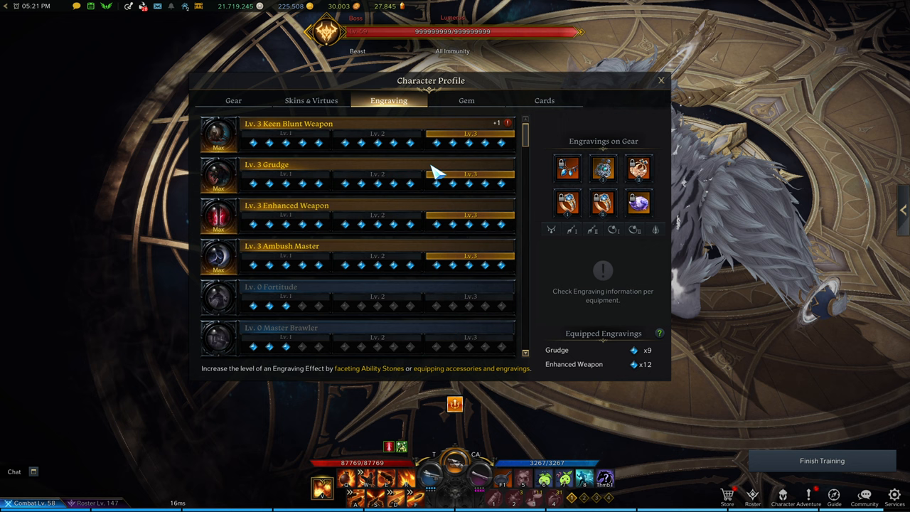
pyautogui.moveTo(235, 146)
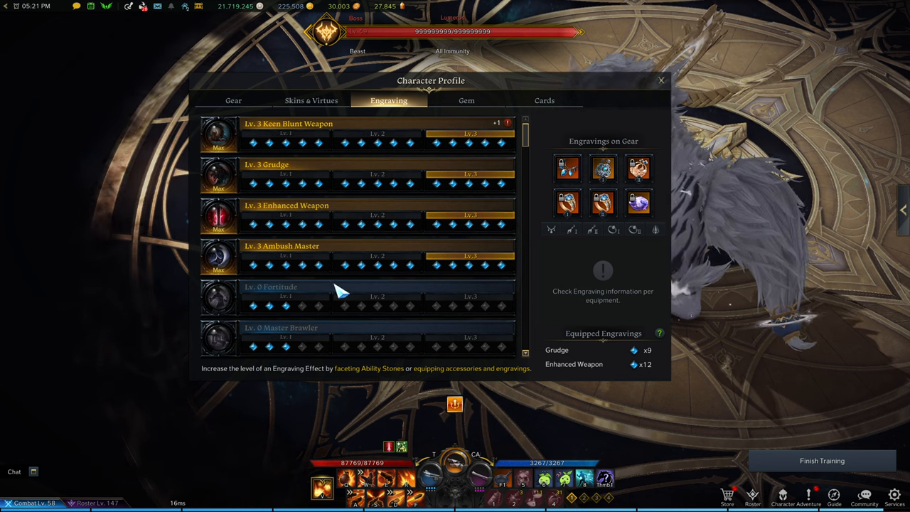
pyautogui.click(233, 99)
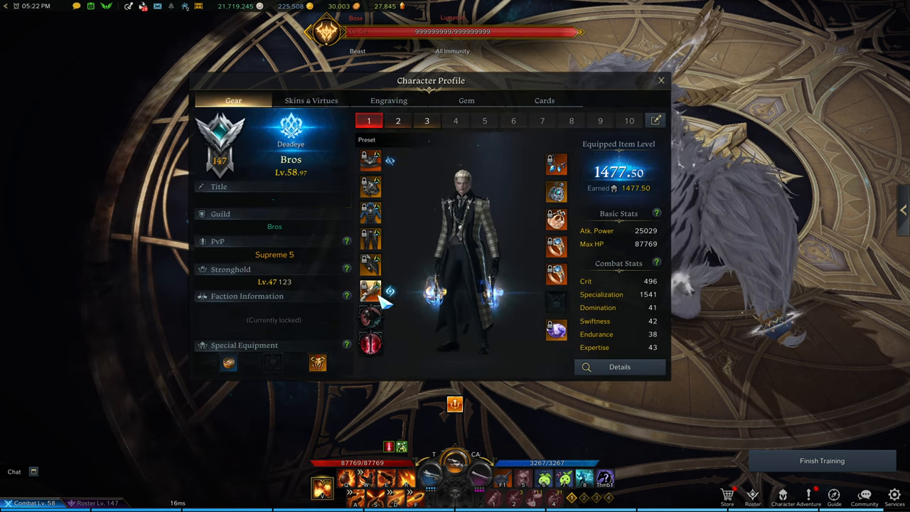
pyautogui.moveTo(370, 292)
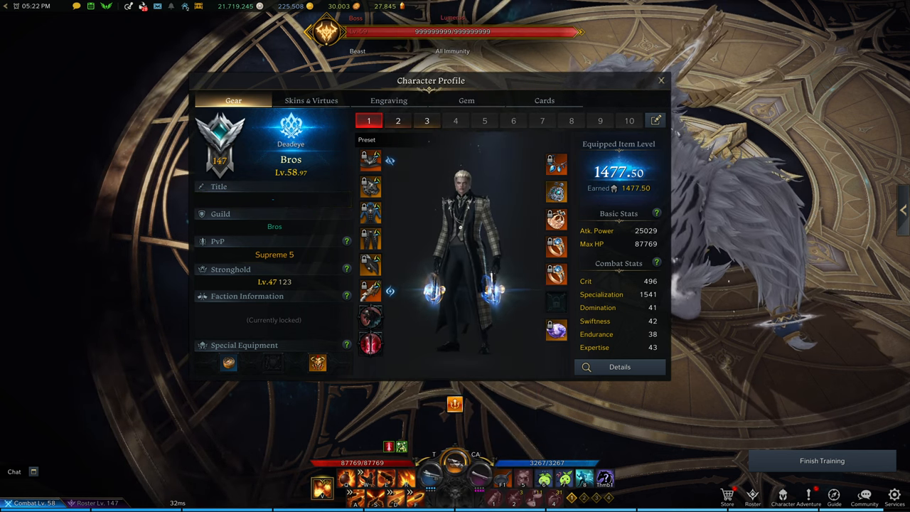
# - Return to the Engraving tab listing the four level-3 engravings
pyautogui.click(388, 99)
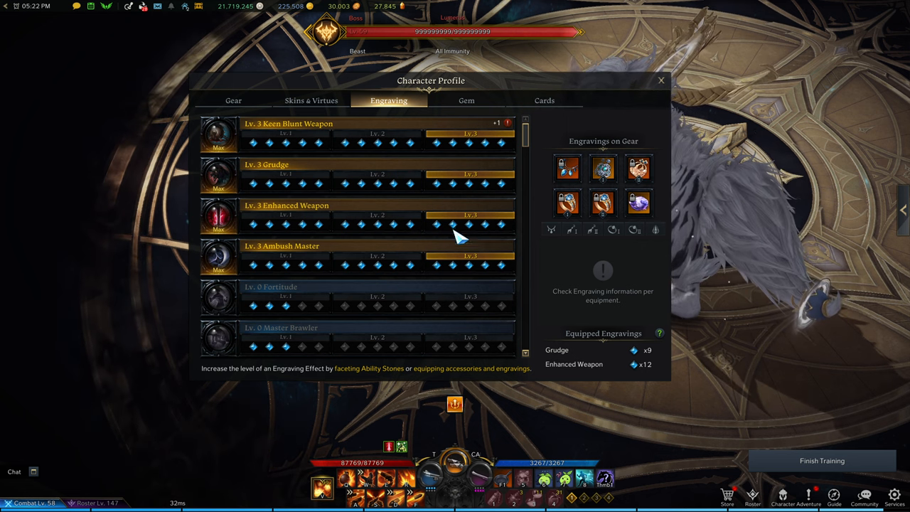
pyautogui.moveTo(285, 230)
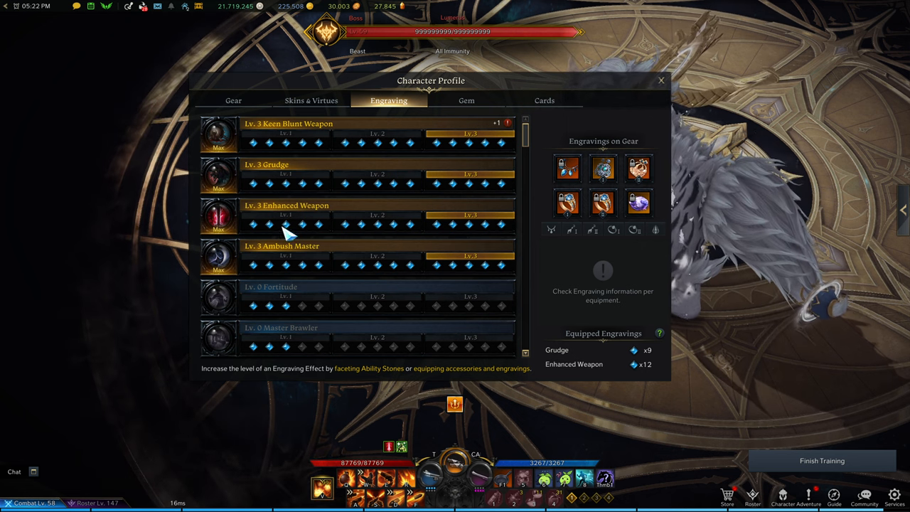
pyautogui.click(466, 100)
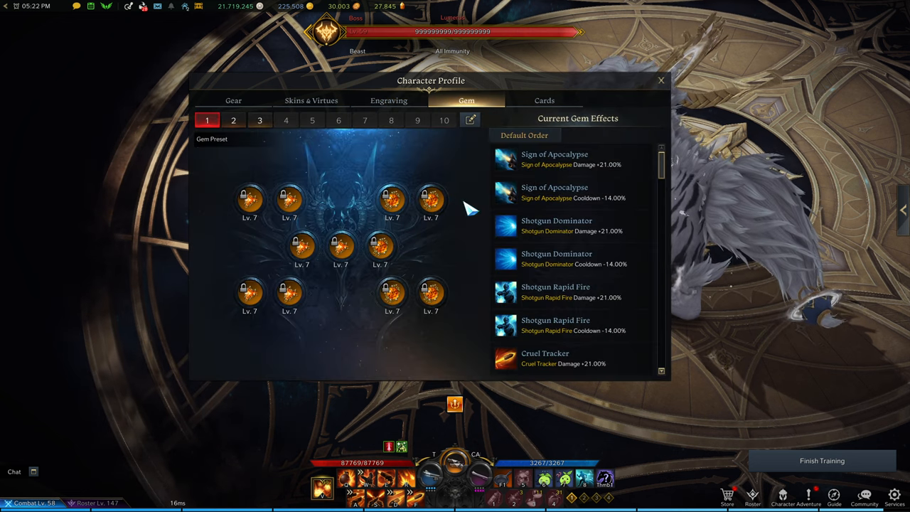
pyautogui.moveTo(412, 284)
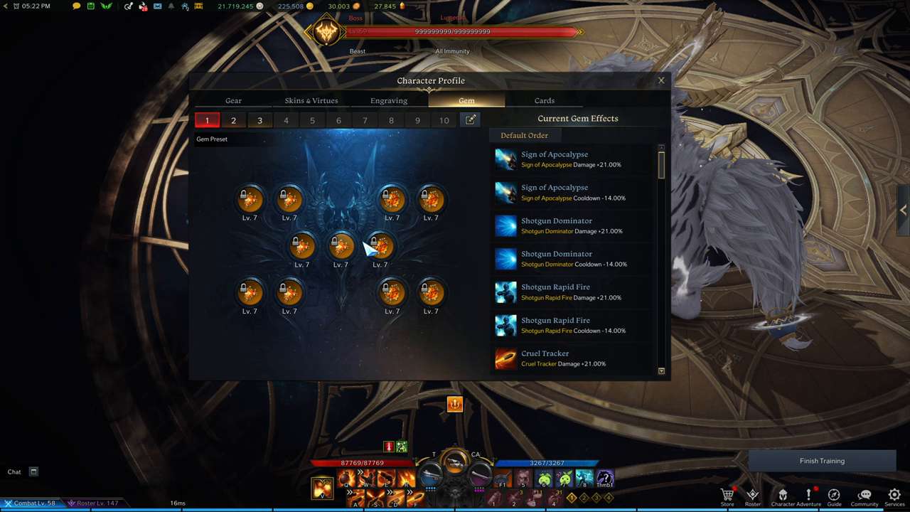
pyautogui.click(543, 99)
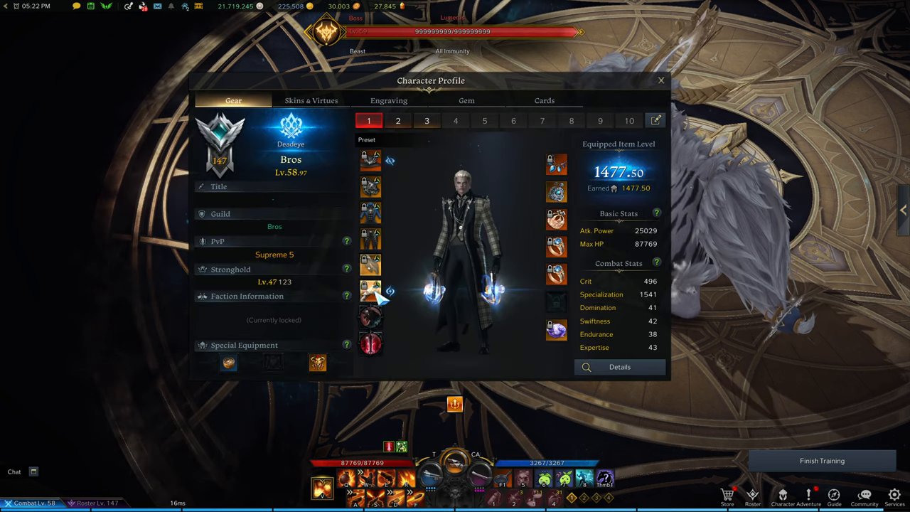
pyautogui.click(389, 99)
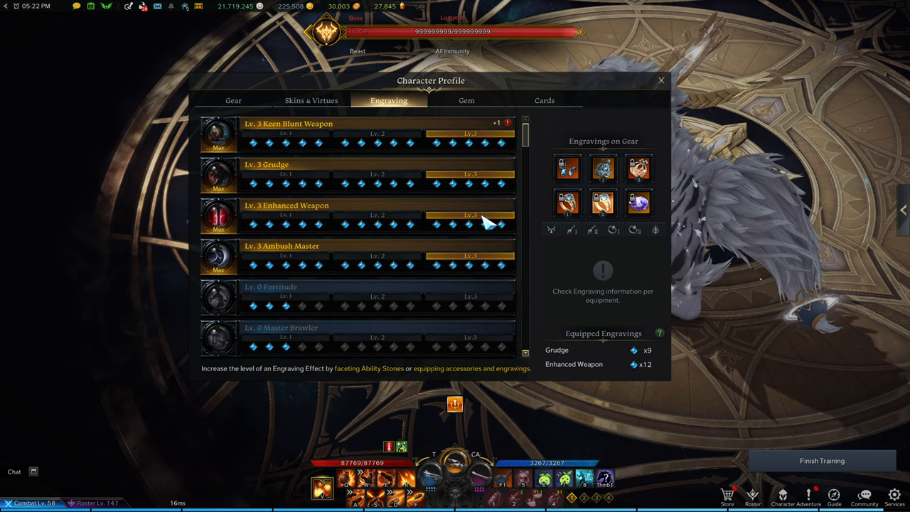
pyautogui.click(466, 99)
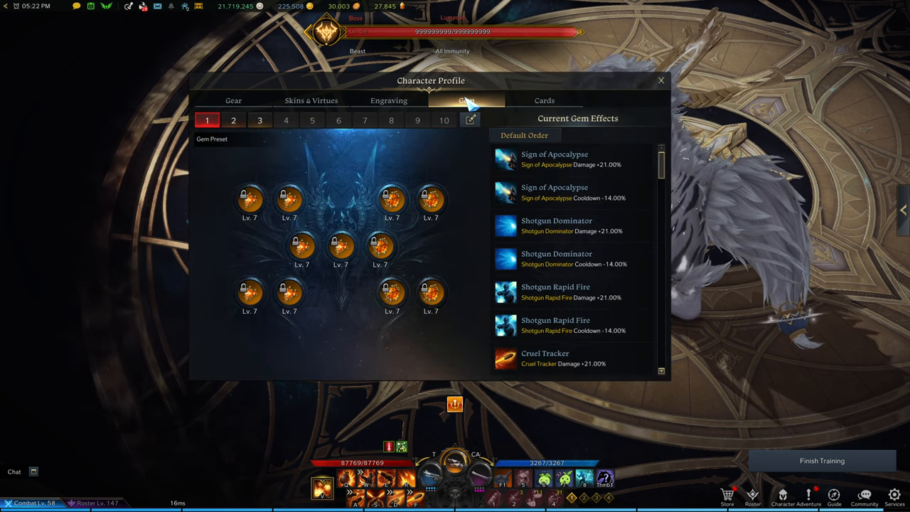
pyautogui.click(389, 100)
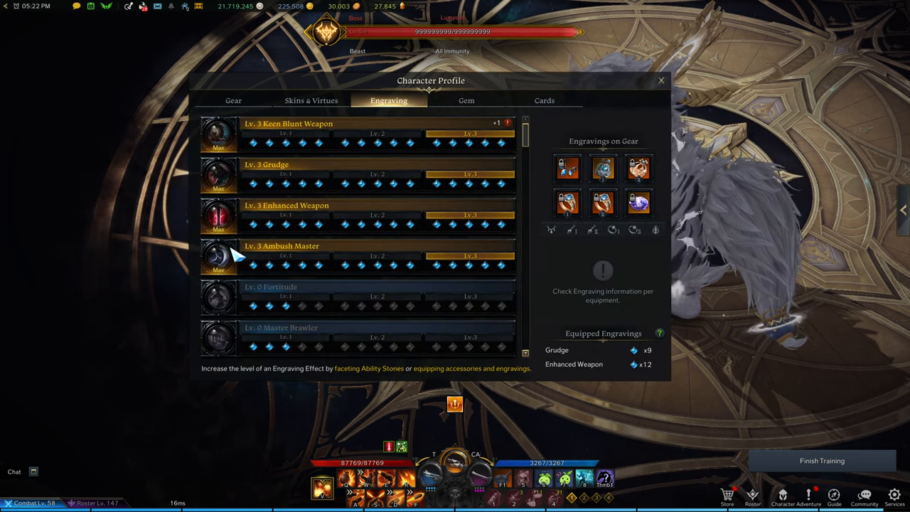